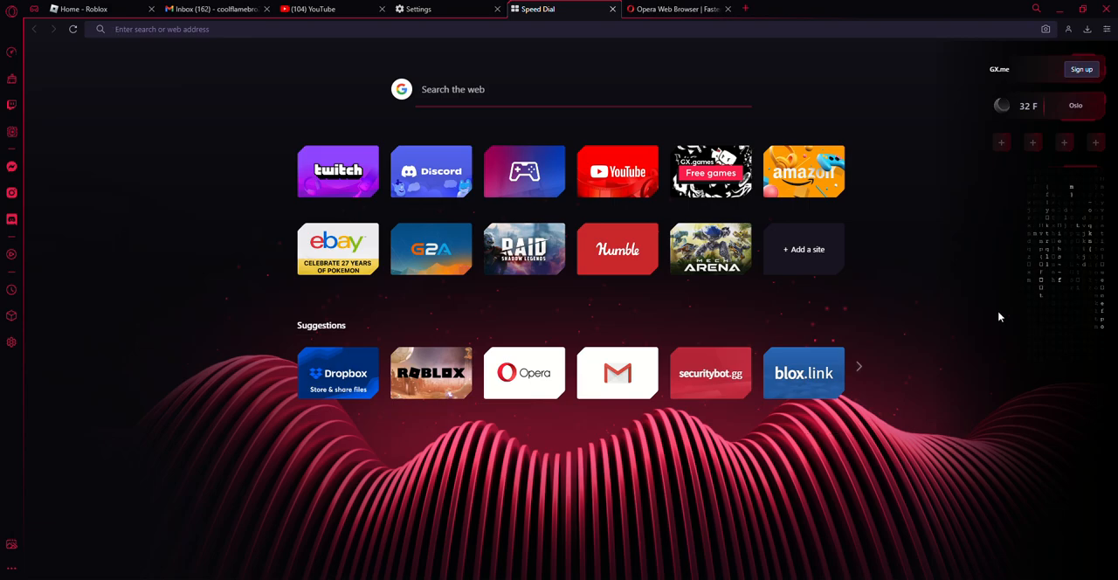
pyautogui.moveTo(901, 332)
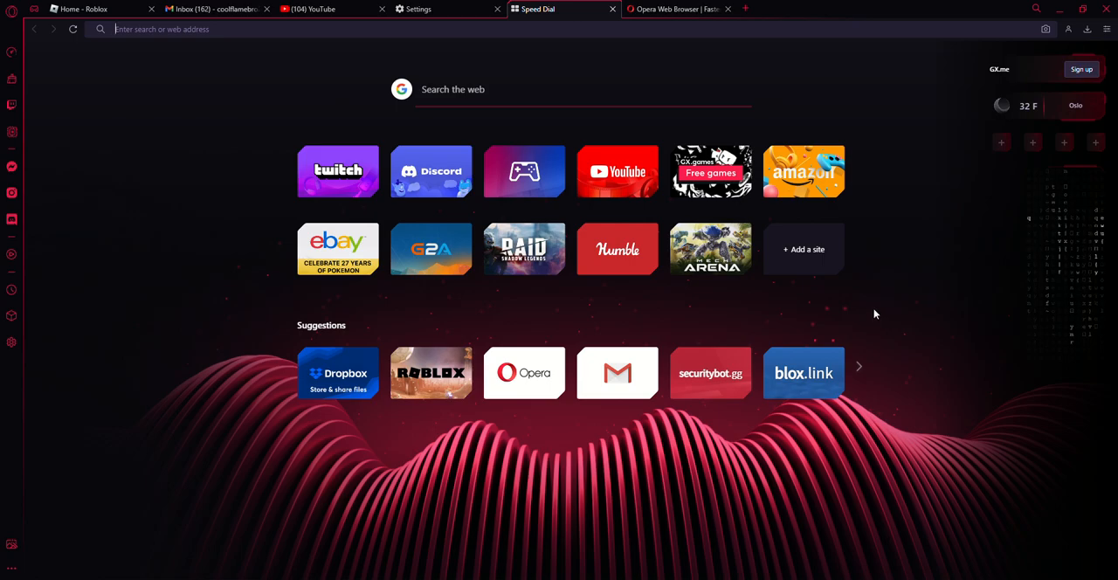
pyautogui.moveTo(877, 321)
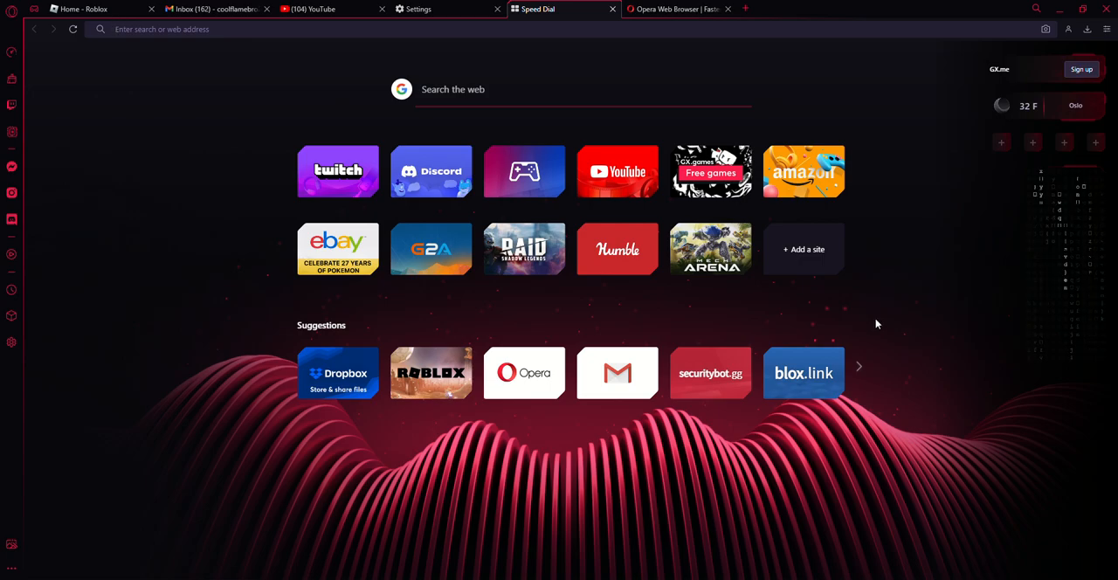
pyautogui.moveTo(870, 384)
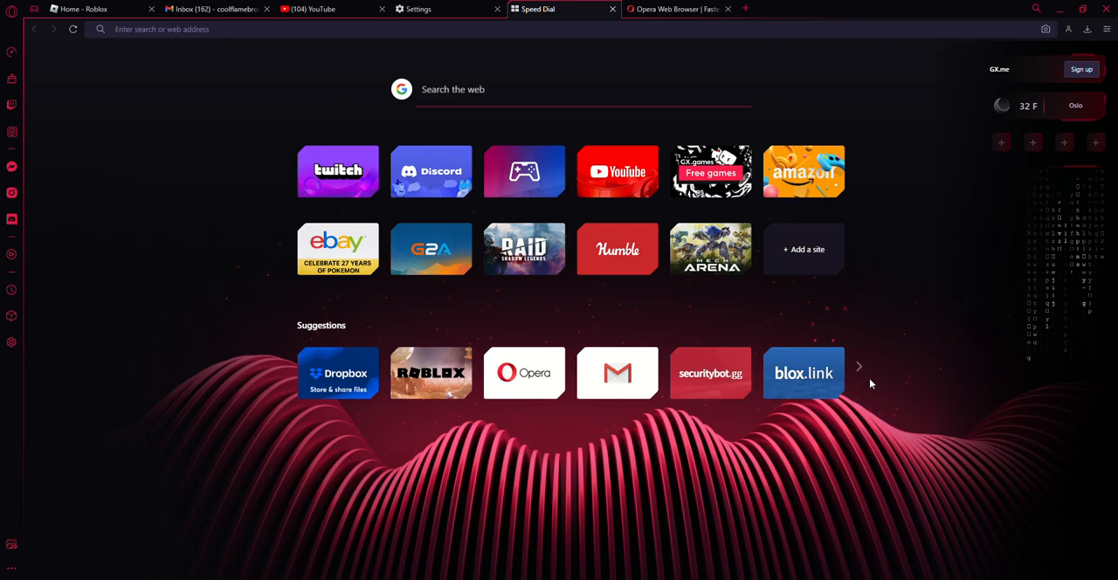
# - Switch to the opera.com tab and reach the full browser features page via the Features menu
pyautogui.click(161, 28)
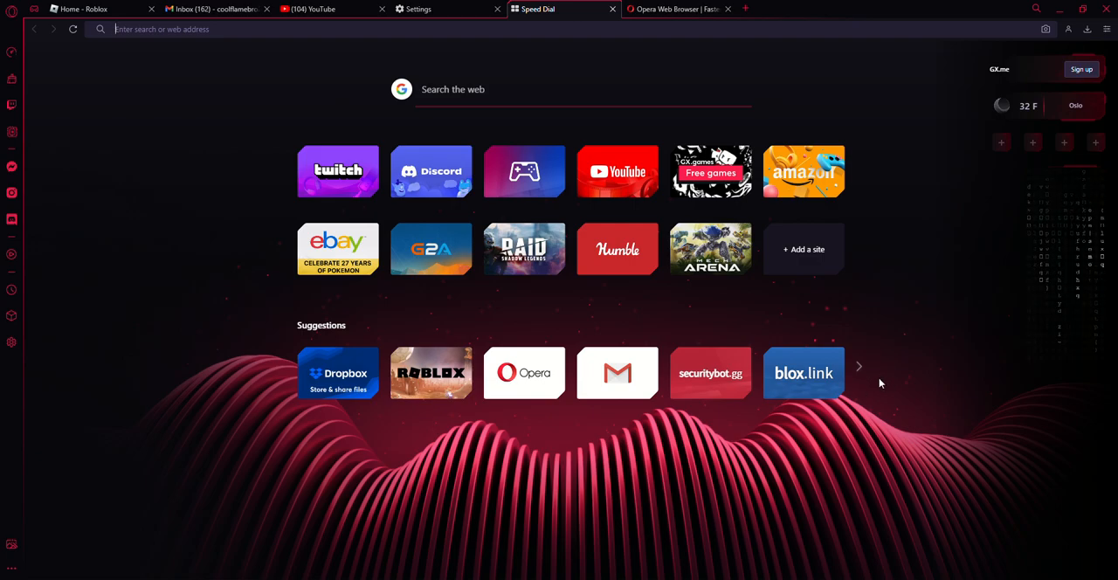
pyautogui.moveTo(209, 191)
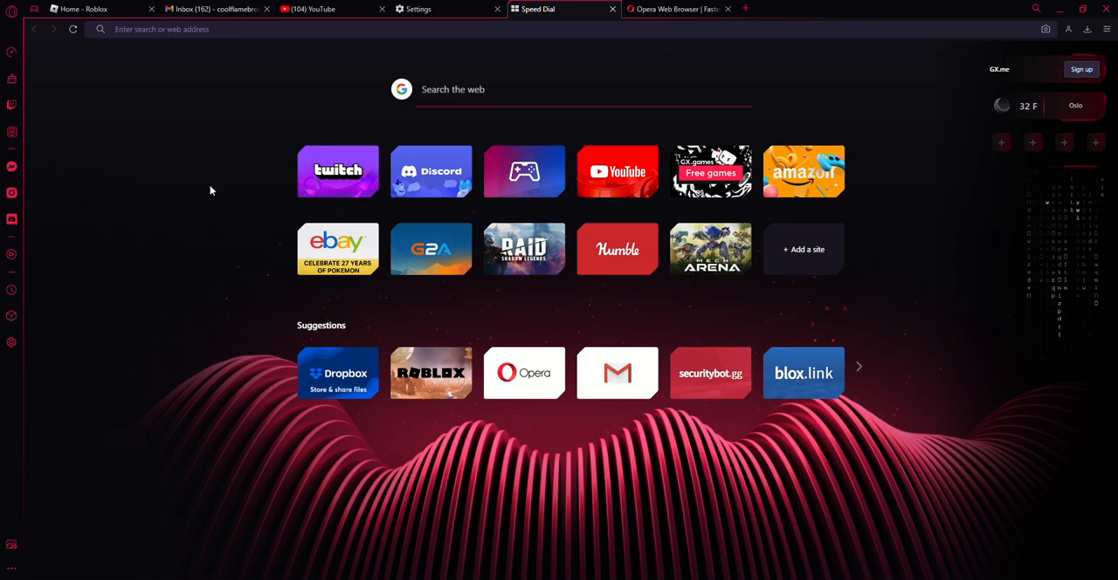
pyautogui.moveTo(800, 77)
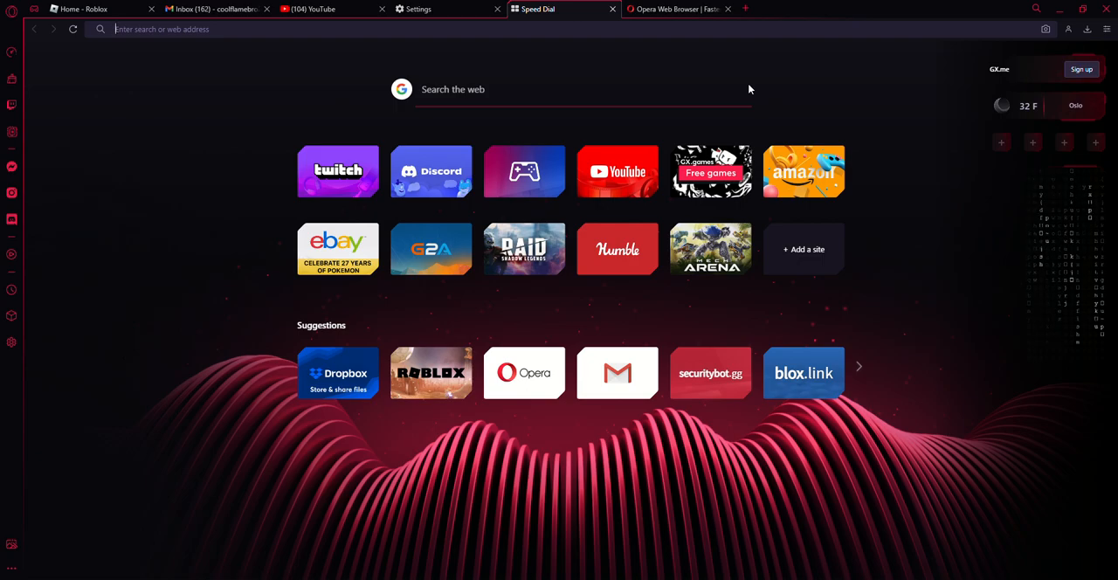
pyautogui.moveTo(741, 86)
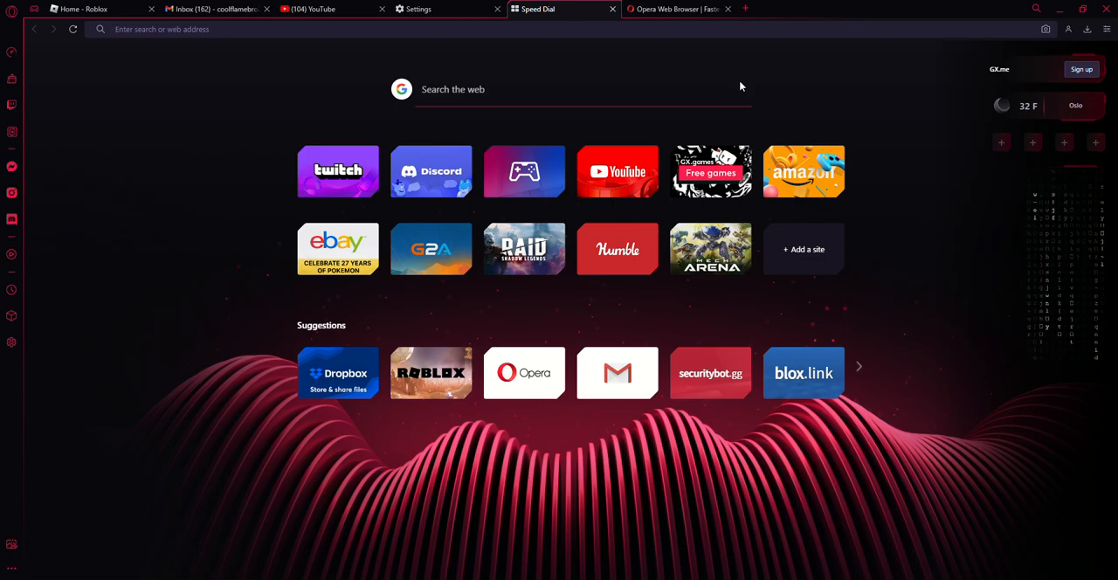
pyautogui.moveTo(763, 114)
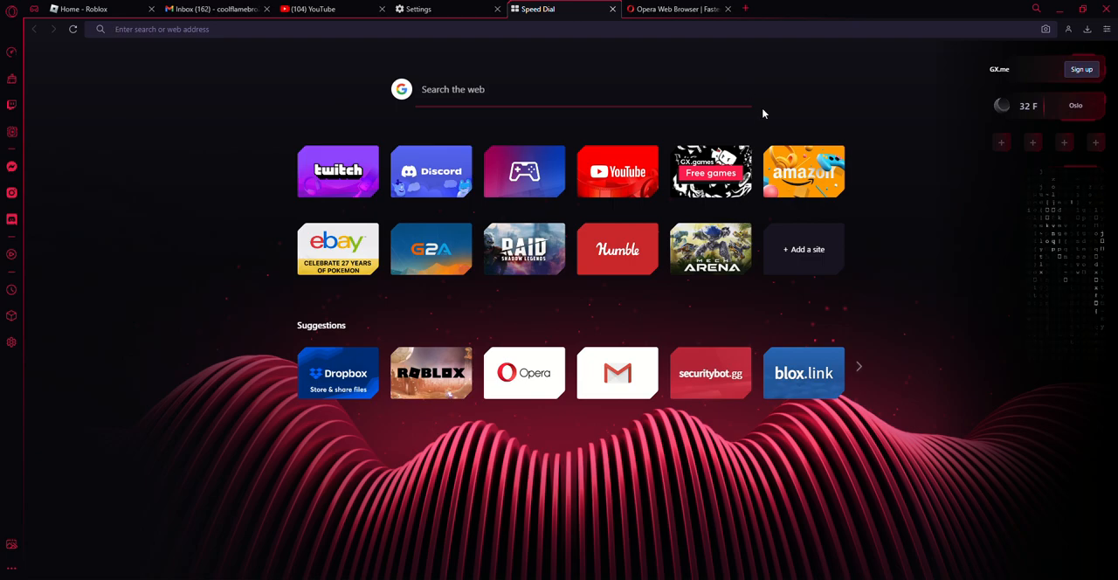
pyautogui.click(672, 9)
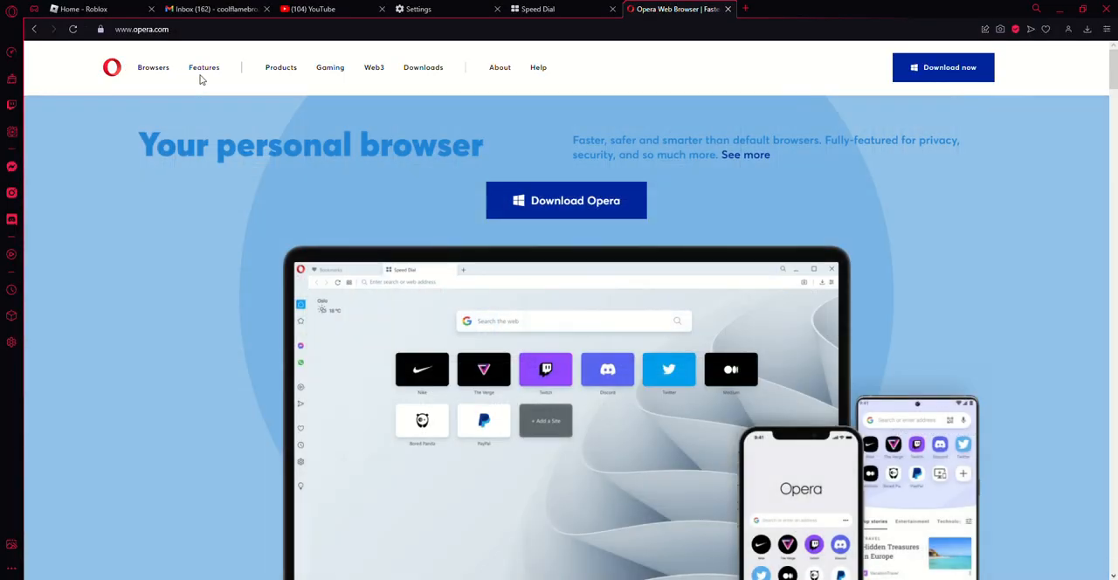
pyautogui.click(202, 66)
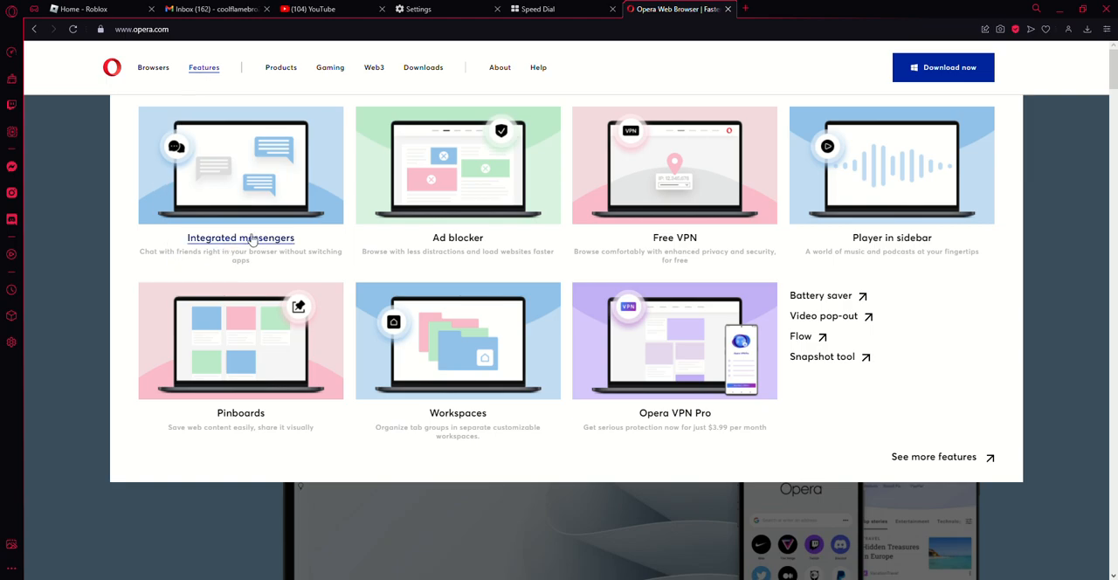
pyautogui.click(280, 66)
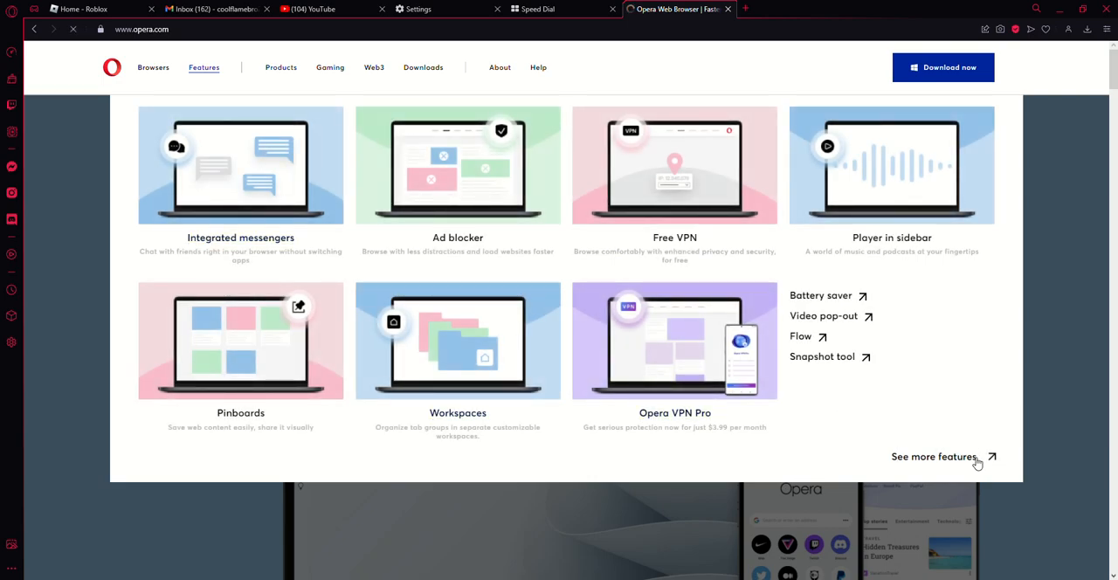
pyautogui.click(500, 66)
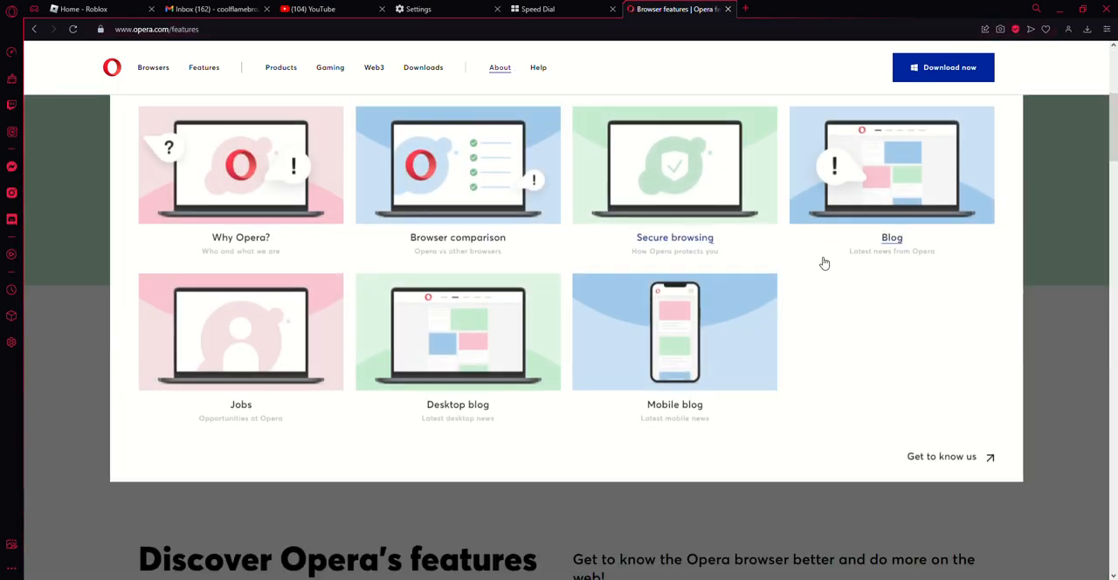
# - Scroll through the whole list of feature cards on opera.com/features and back to the top heading
pyautogui.scroll(-3)
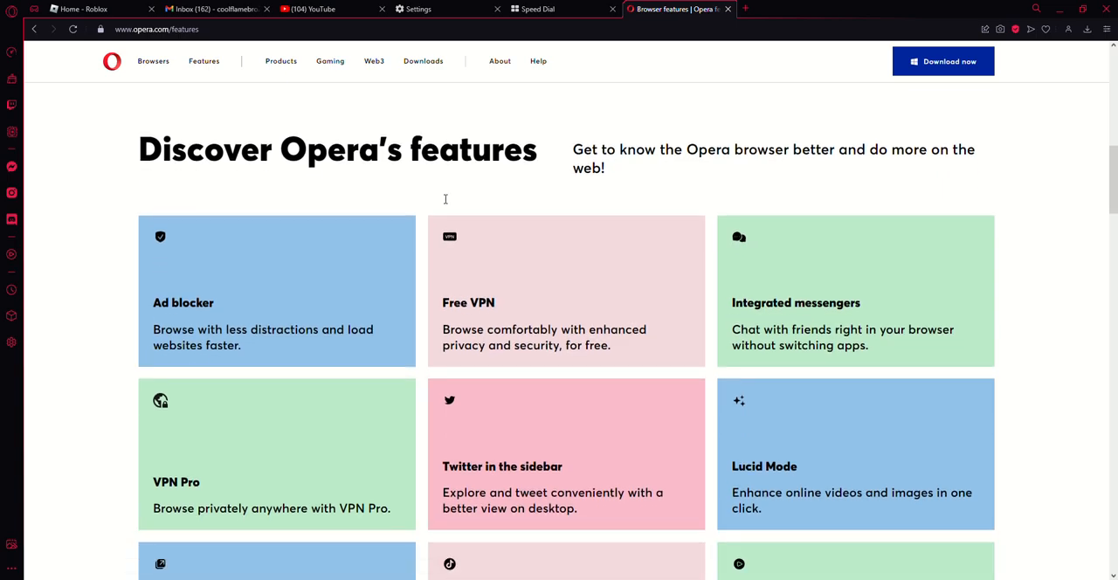
pyautogui.scroll(-3)
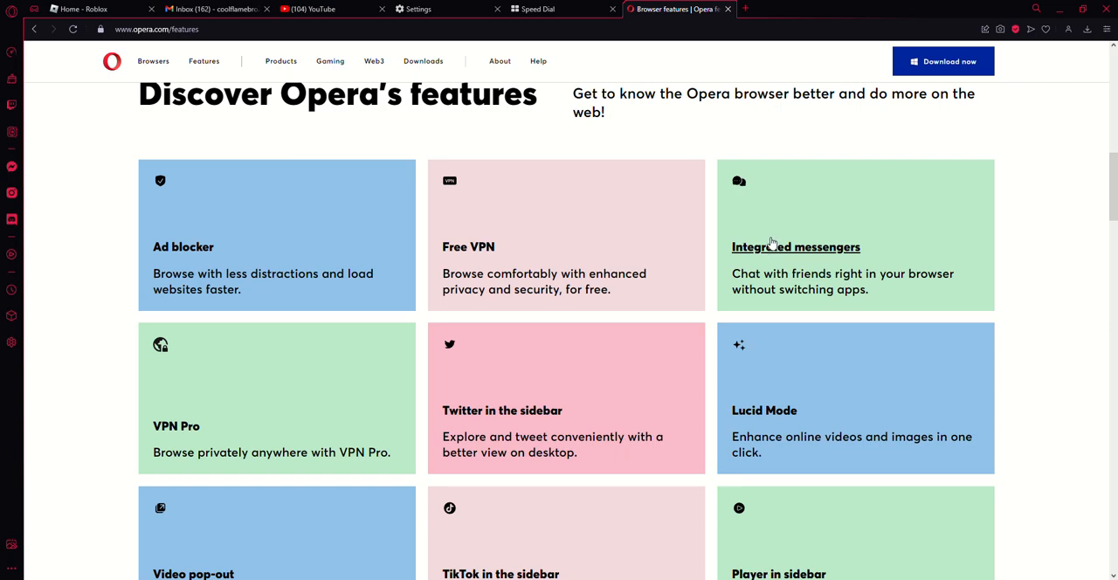
pyautogui.scroll(-3)
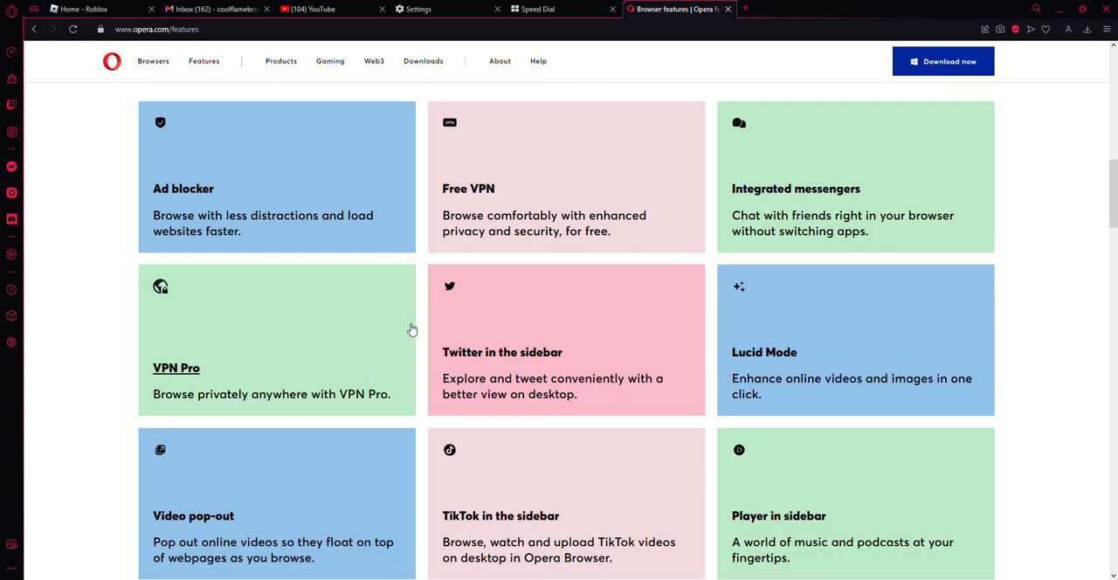
pyautogui.moveTo(551, 346)
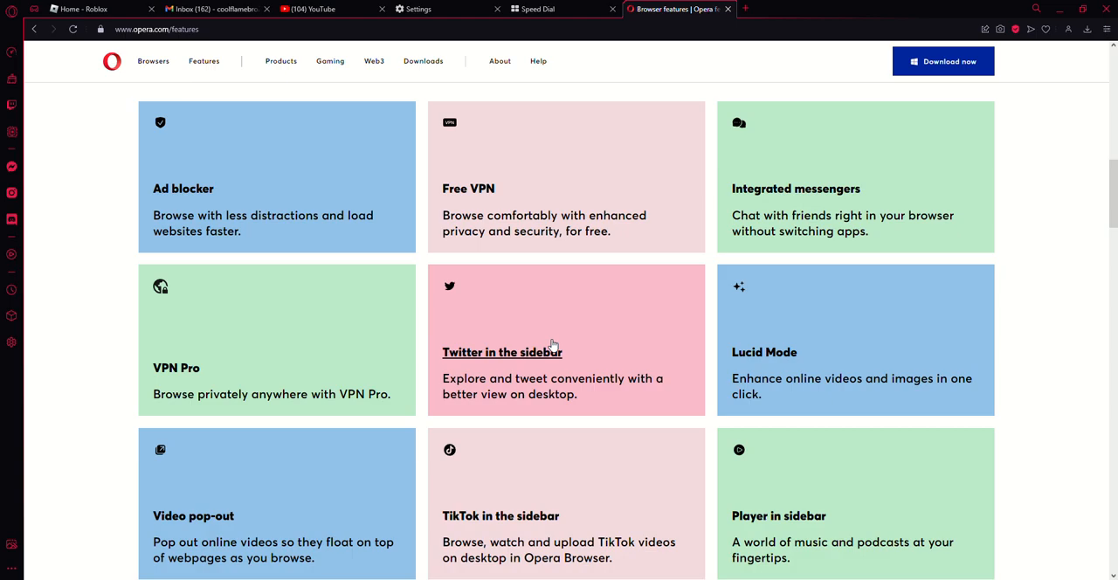
pyautogui.moveTo(552, 346)
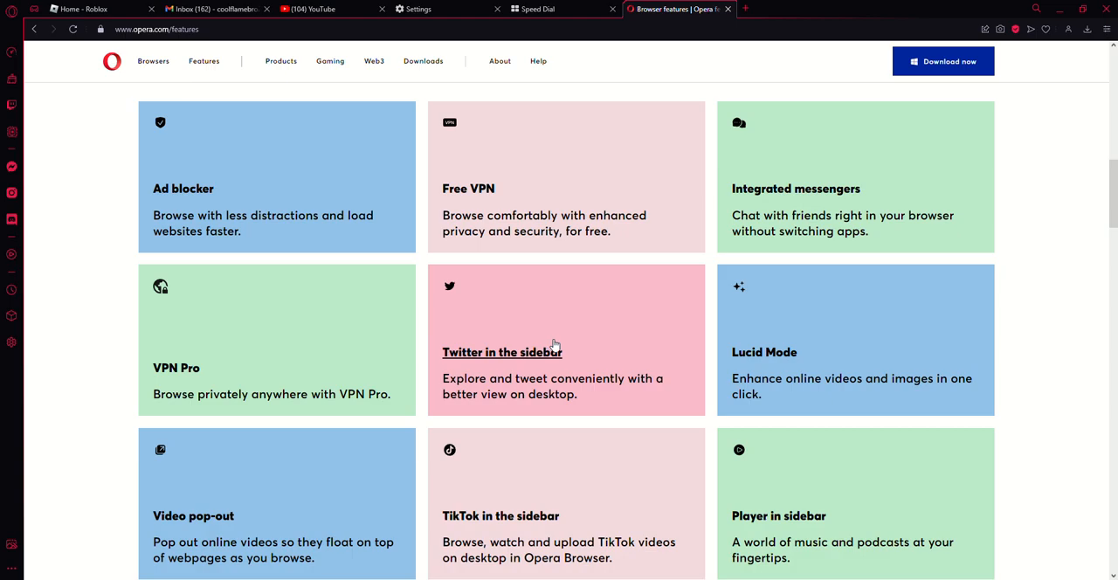
pyautogui.scroll(-3)
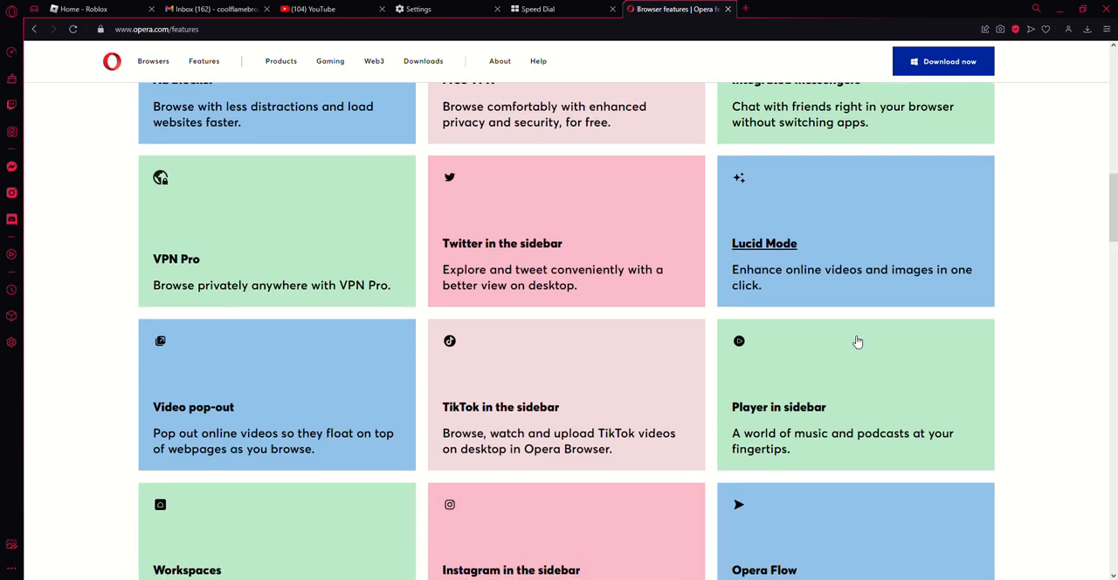
pyautogui.scroll(-3)
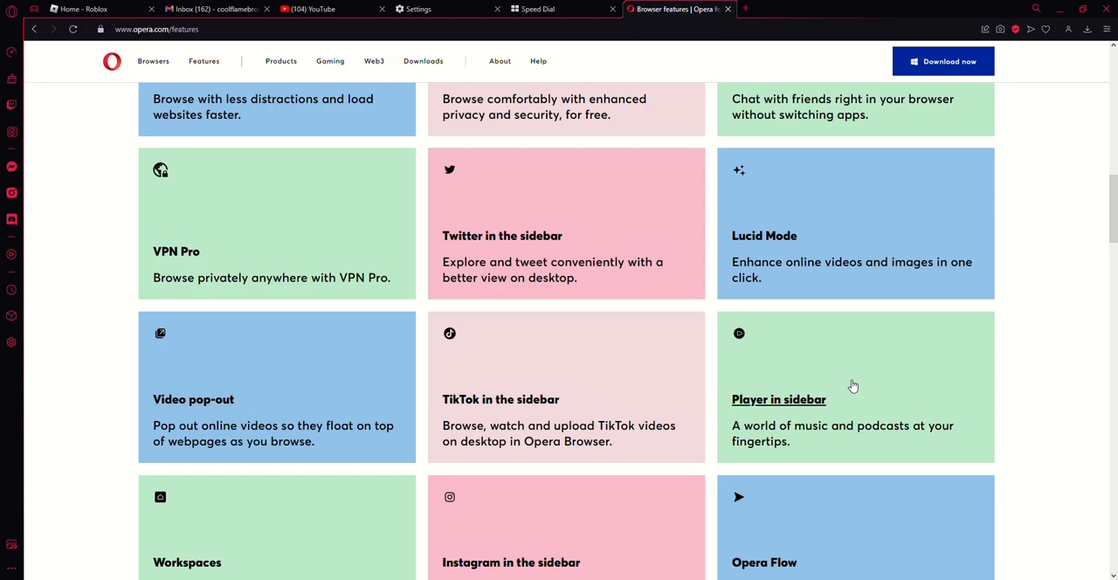
pyautogui.scroll(-3)
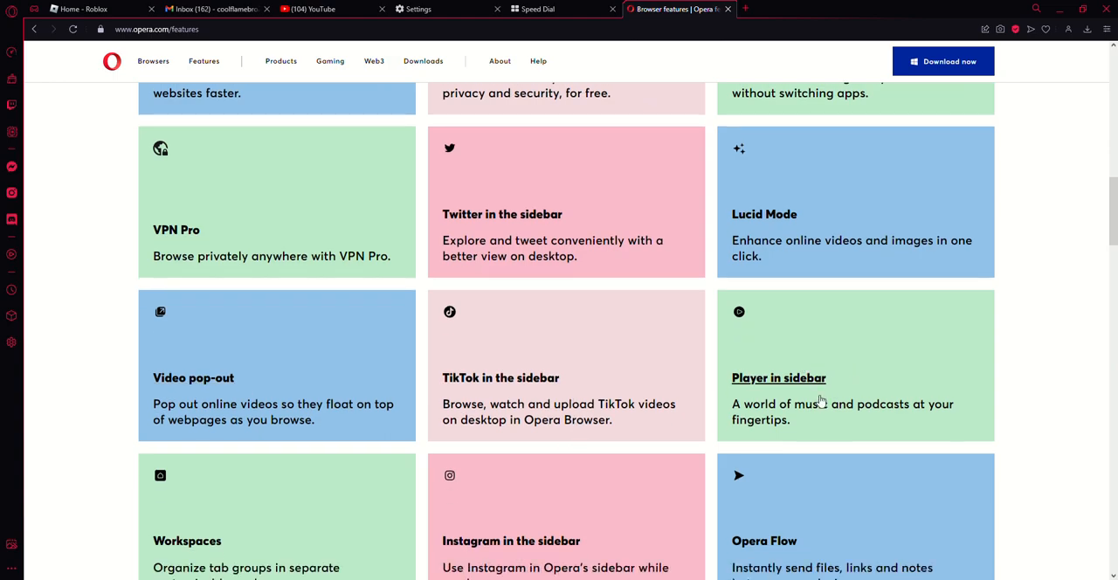
pyautogui.scroll(-3)
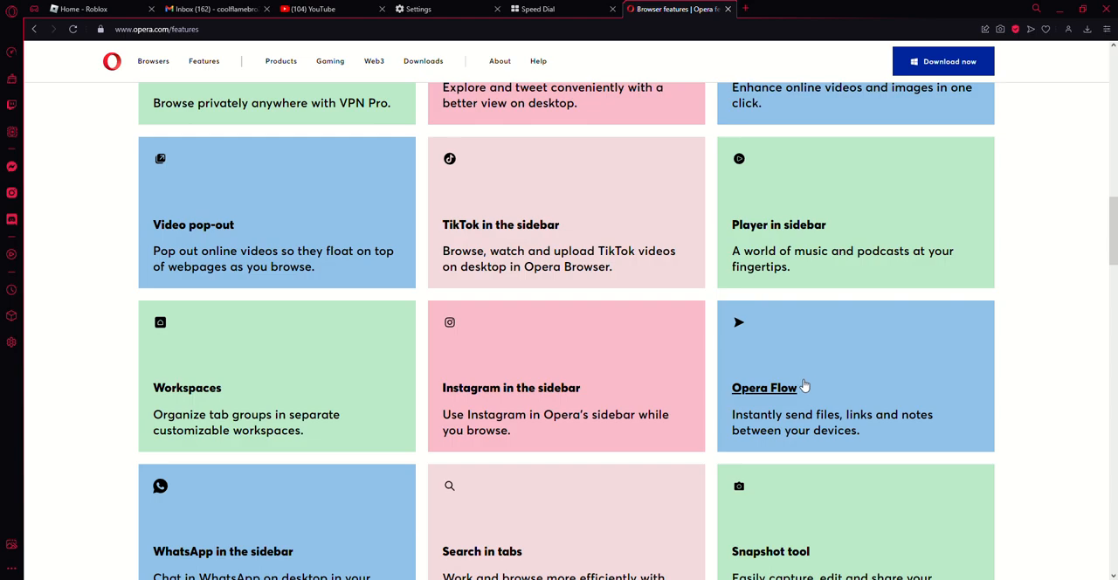
pyautogui.moveTo(550, 379)
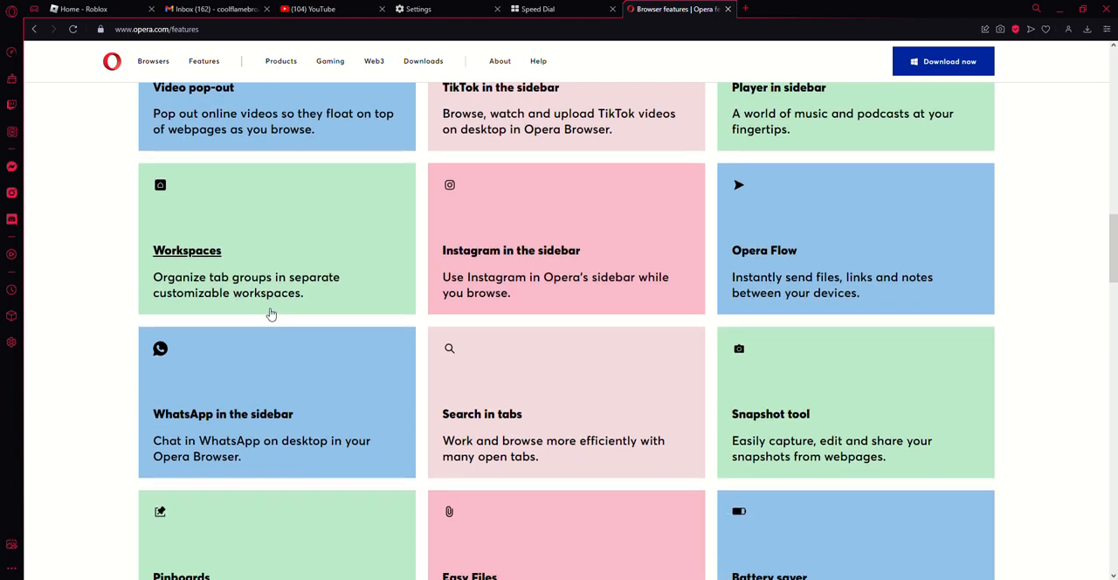
pyautogui.scroll(-3)
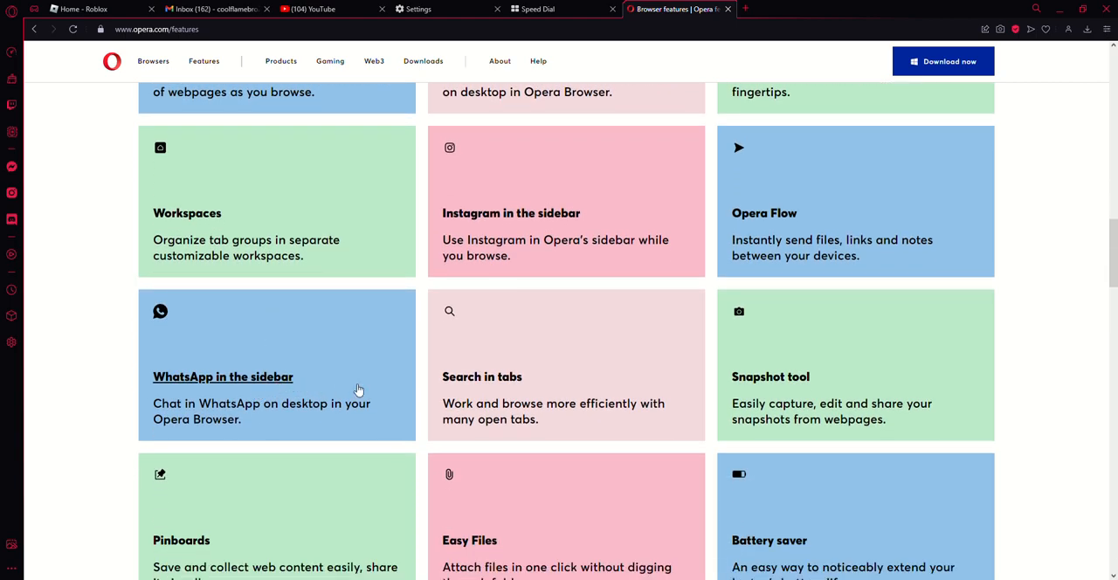
pyautogui.moveTo(482, 377)
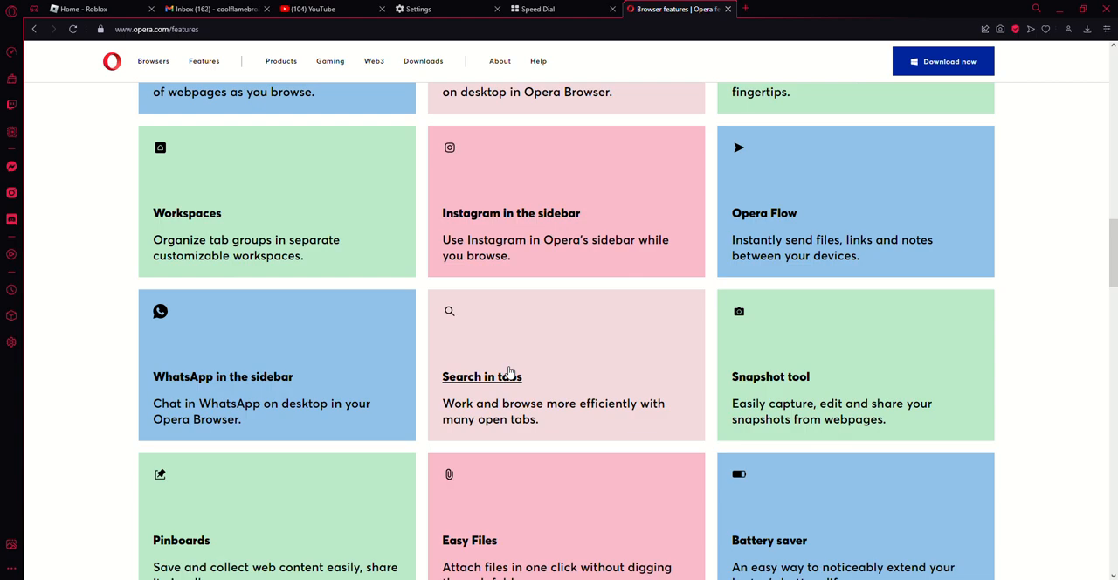
pyautogui.moveTo(771, 378)
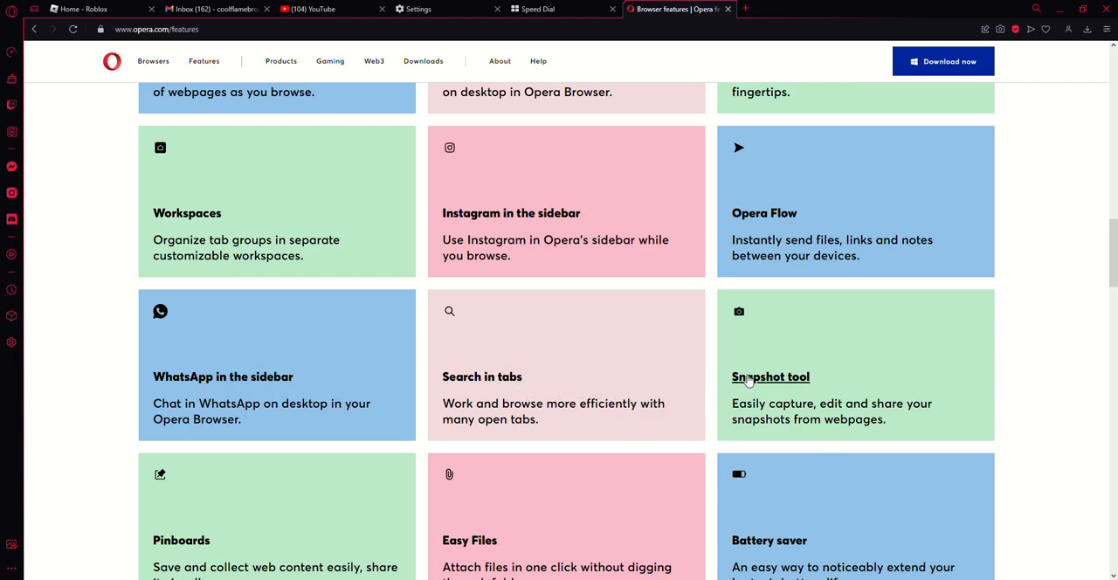
pyautogui.scroll(-3)
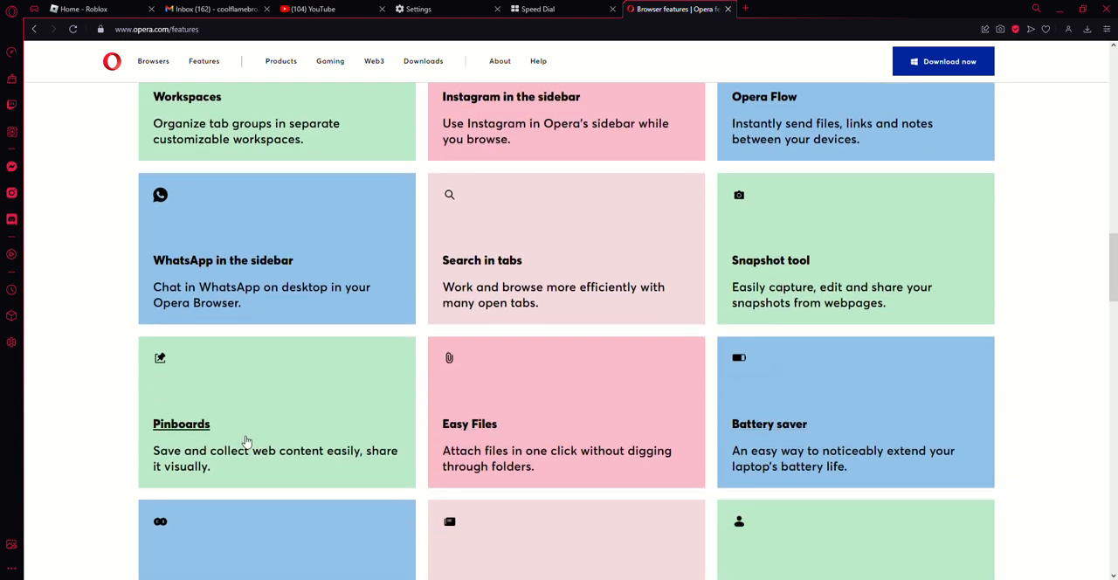
pyautogui.scroll(-3)
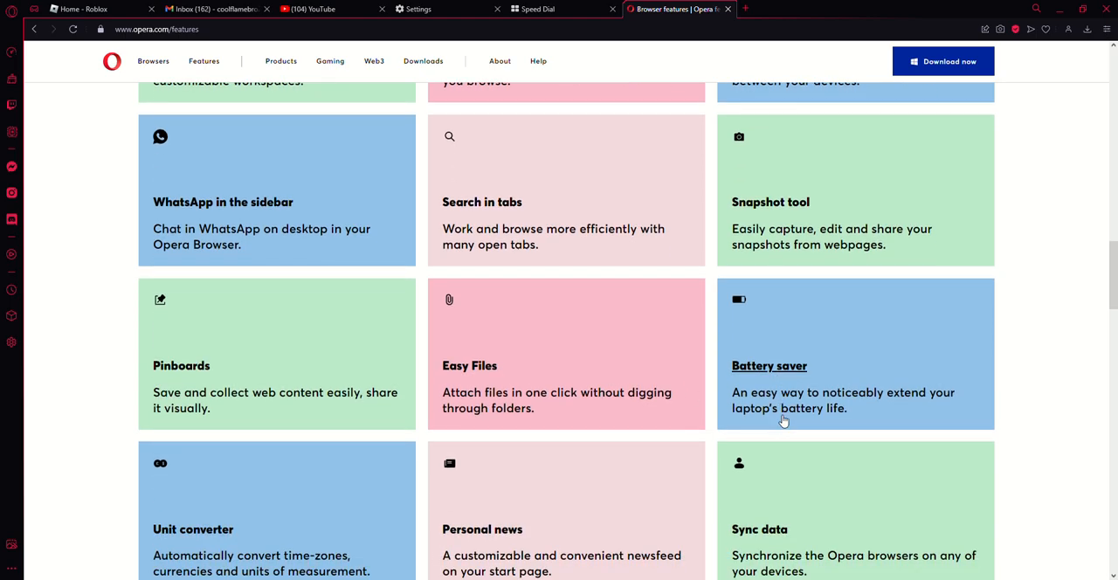
pyautogui.scroll(-3)
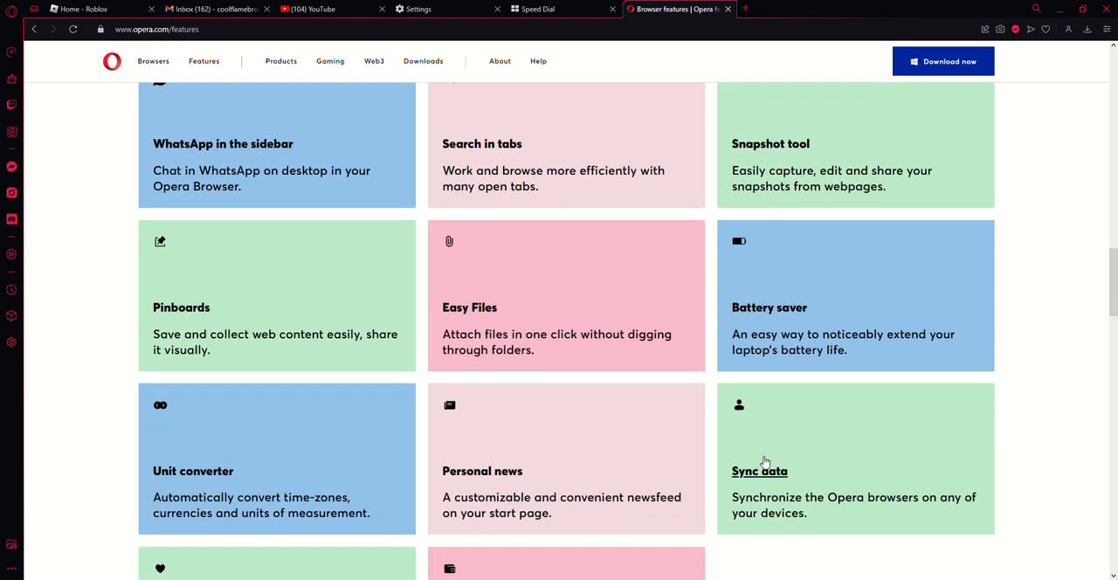
pyautogui.scroll(-3)
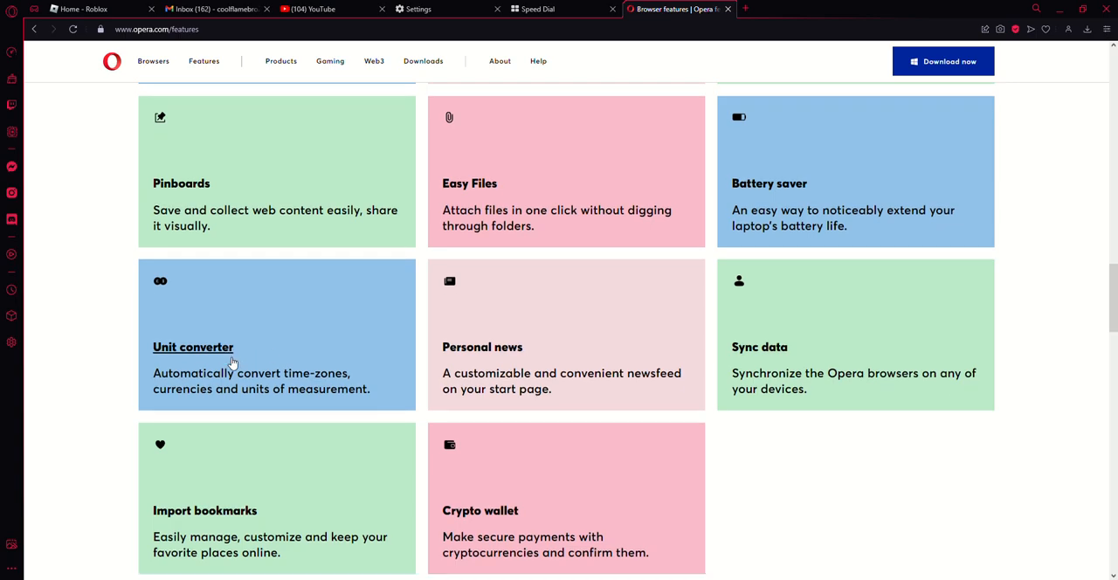
pyautogui.scroll(-3)
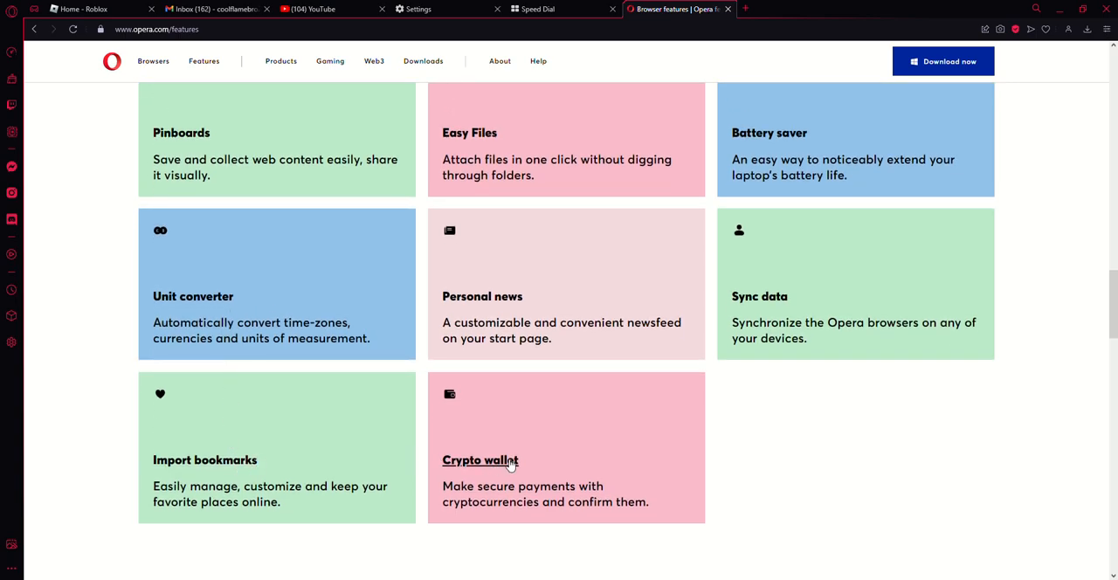
pyautogui.scroll(-3)
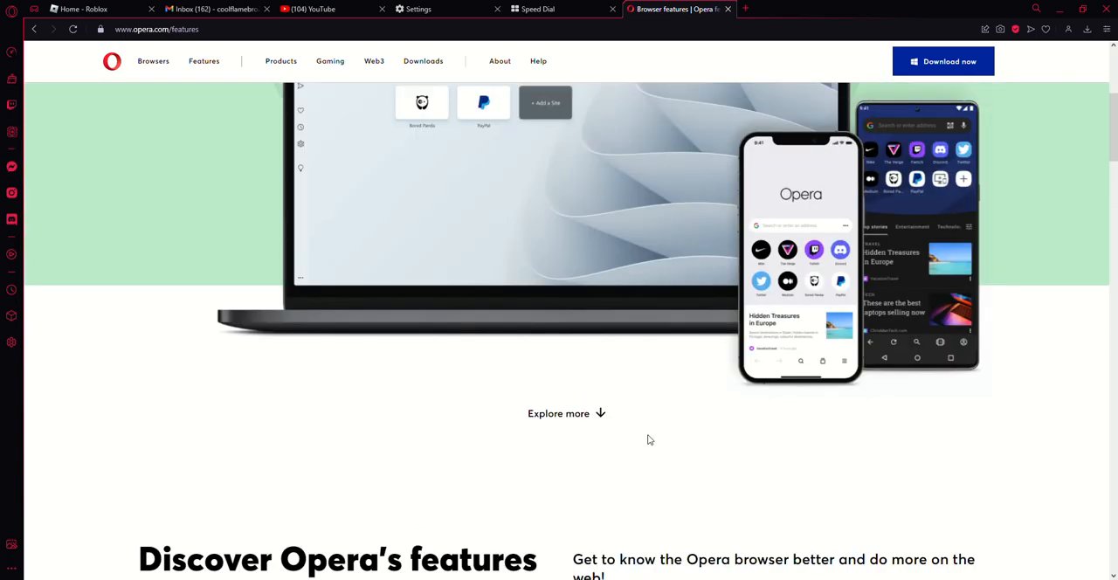
pyautogui.scroll(-3)
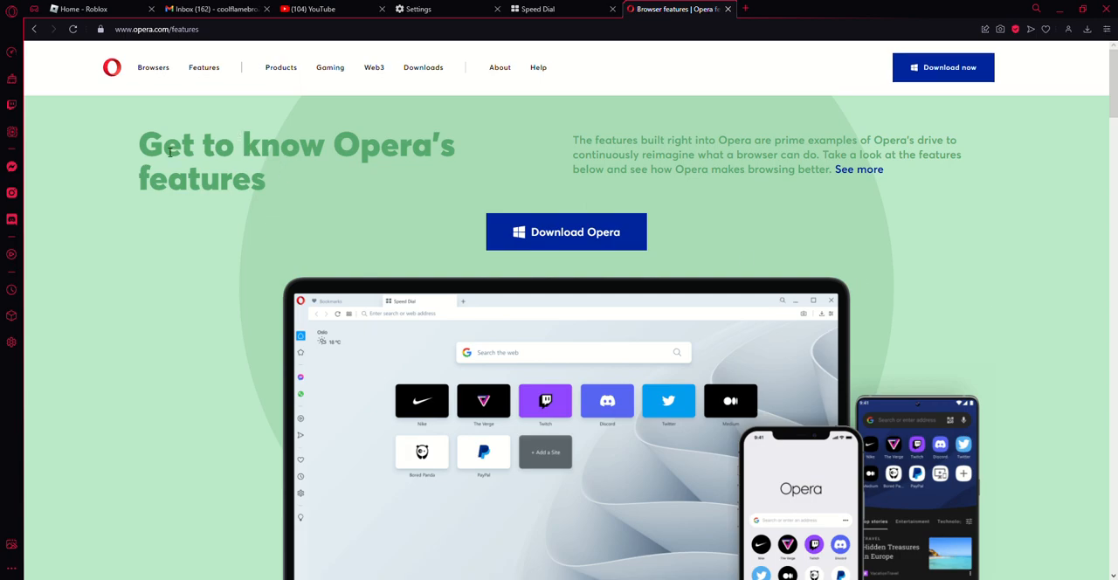
pyautogui.moveTo(10, 192)
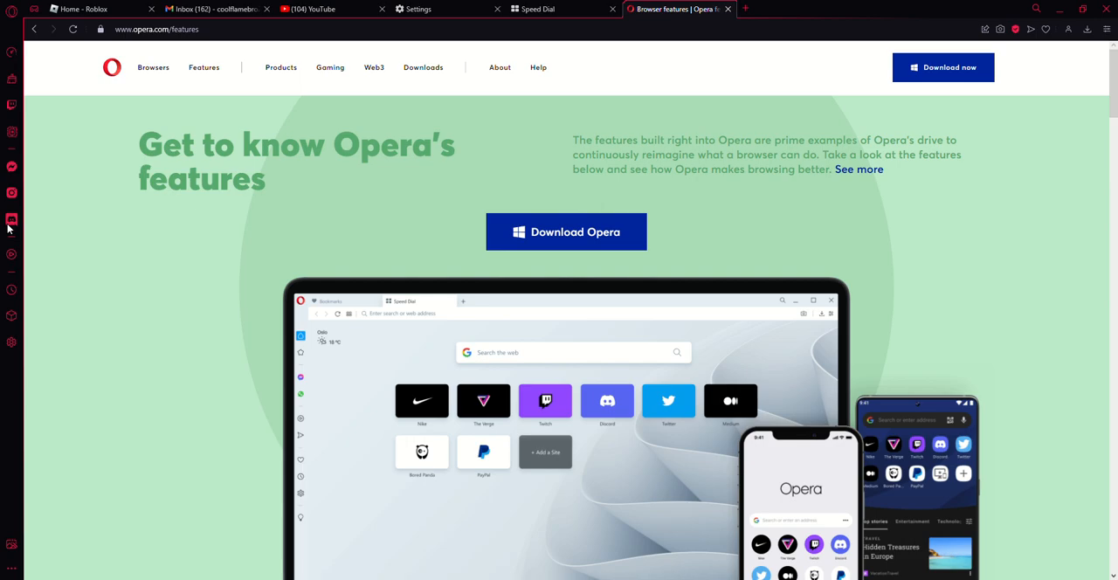
pyautogui.moveTo(11, 225)
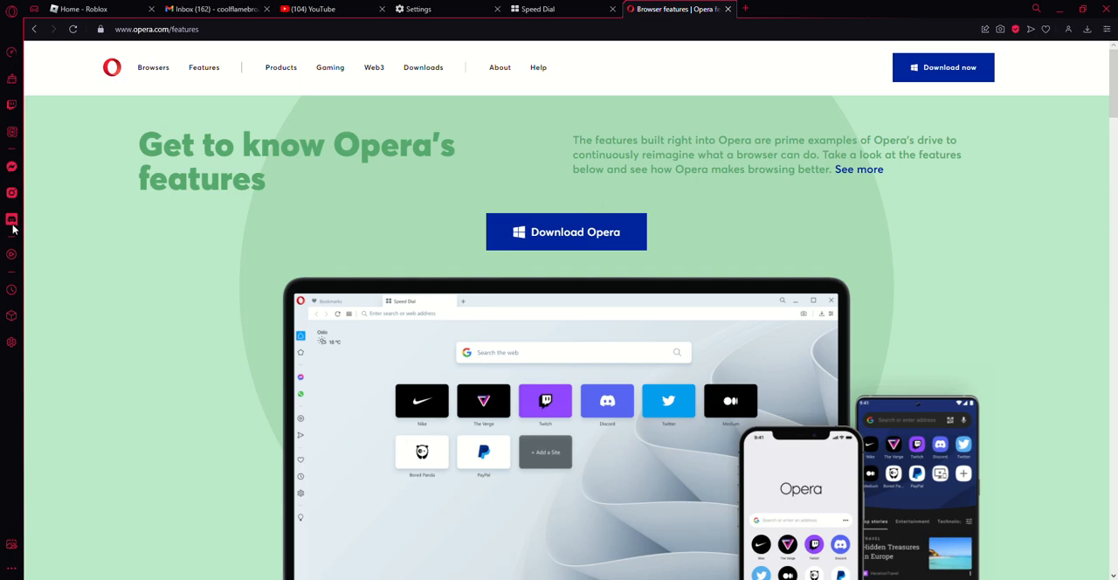
pyautogui.moveTo(13, 255)
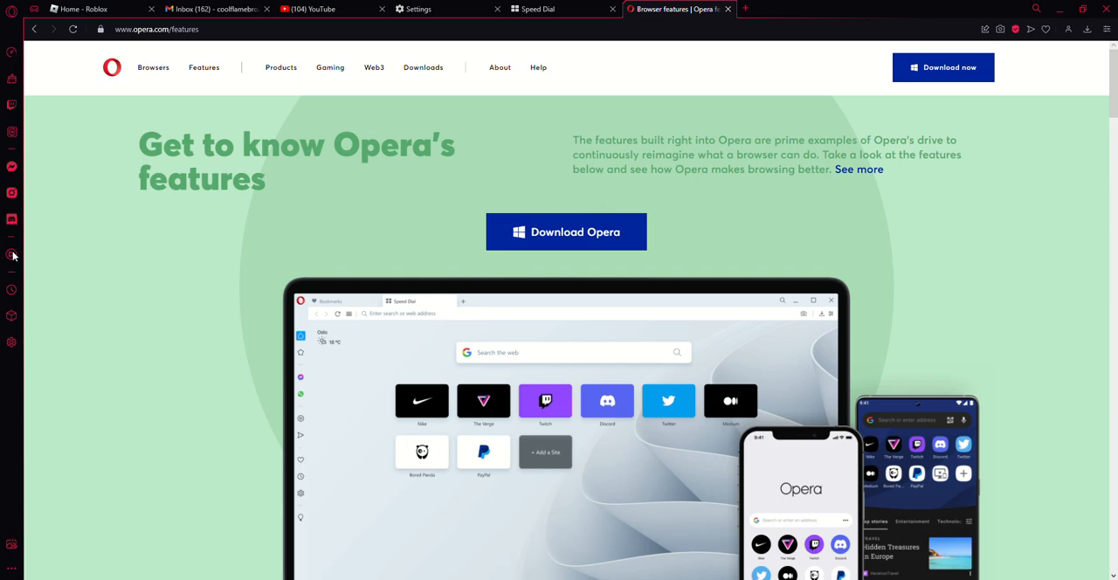
pyautogui.moveTo(733, 132)
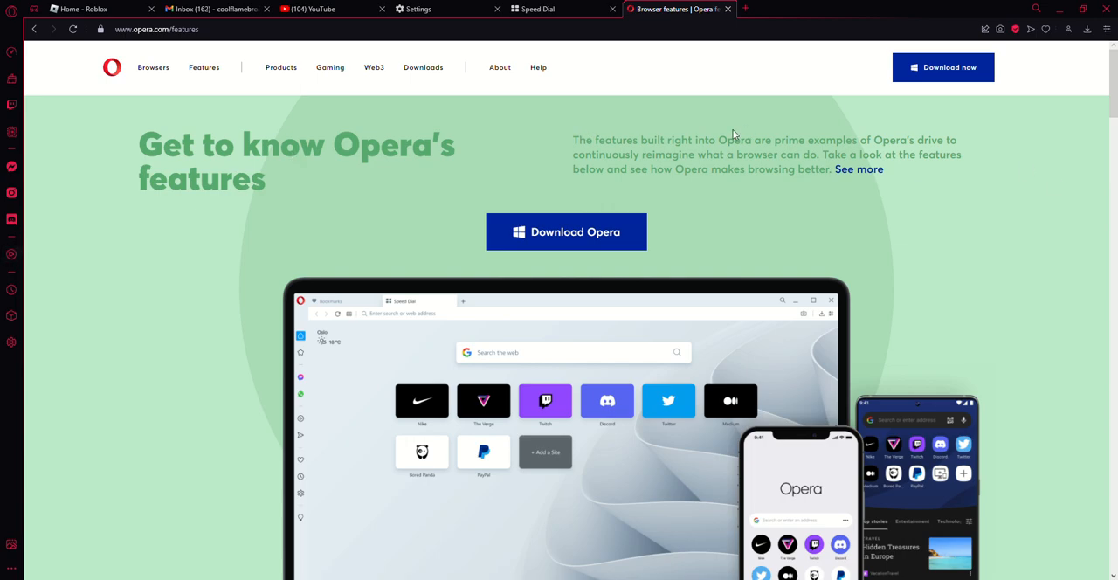
pyautogui.moveTo(545, 164)
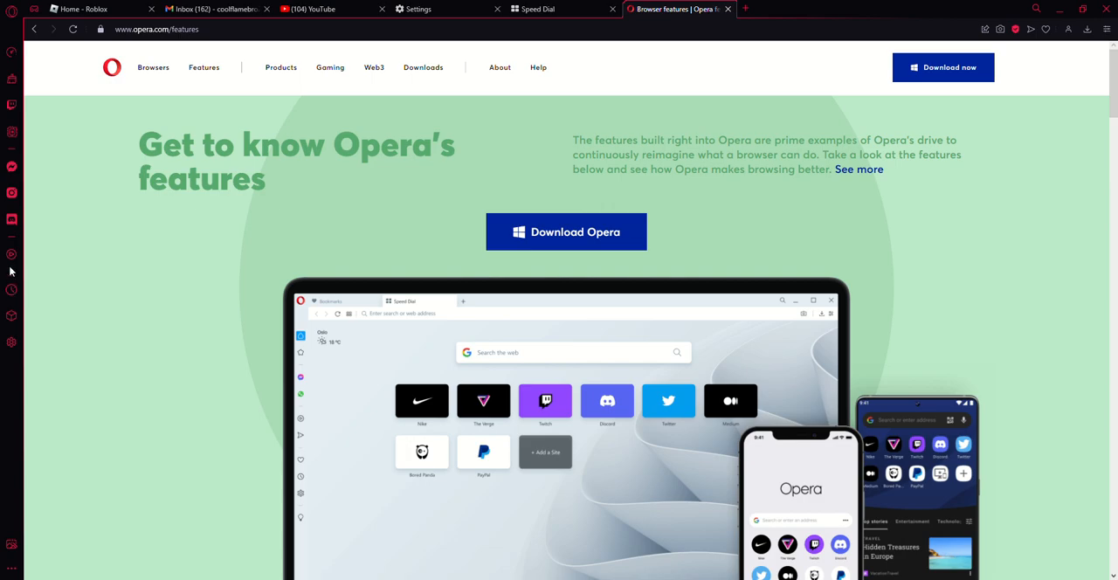
pyautogui.moveTo(39, 148)
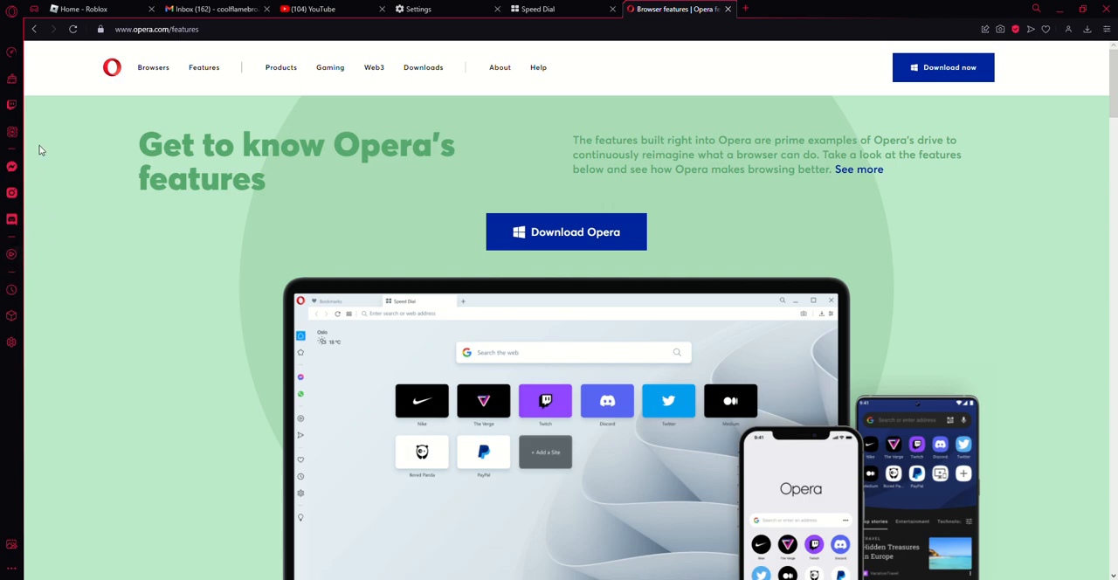
pyautogui.moveTo(61, 157)
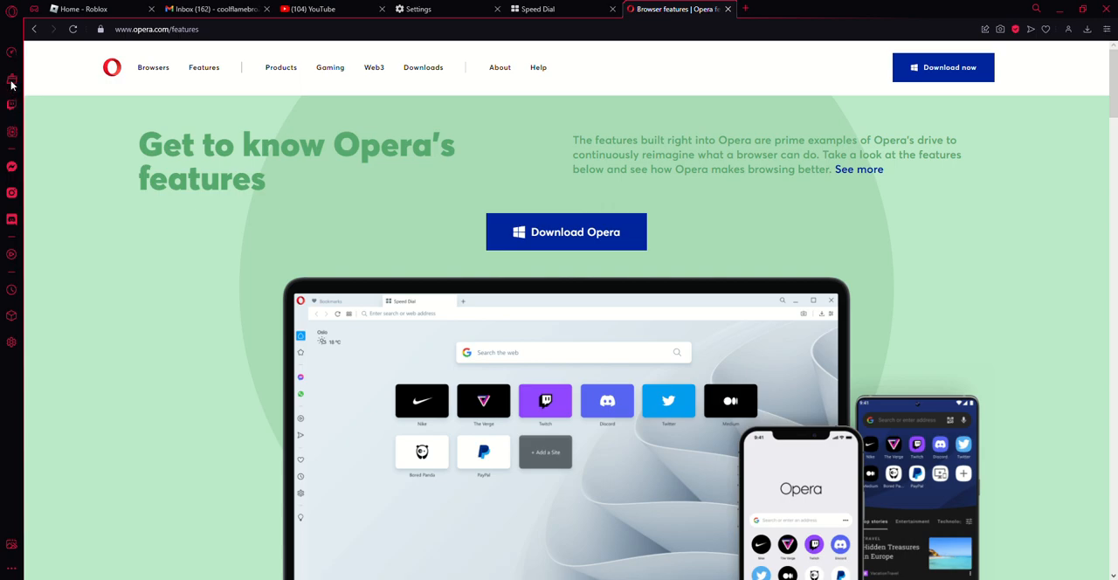
pyautogui.moveTo(7, 52)
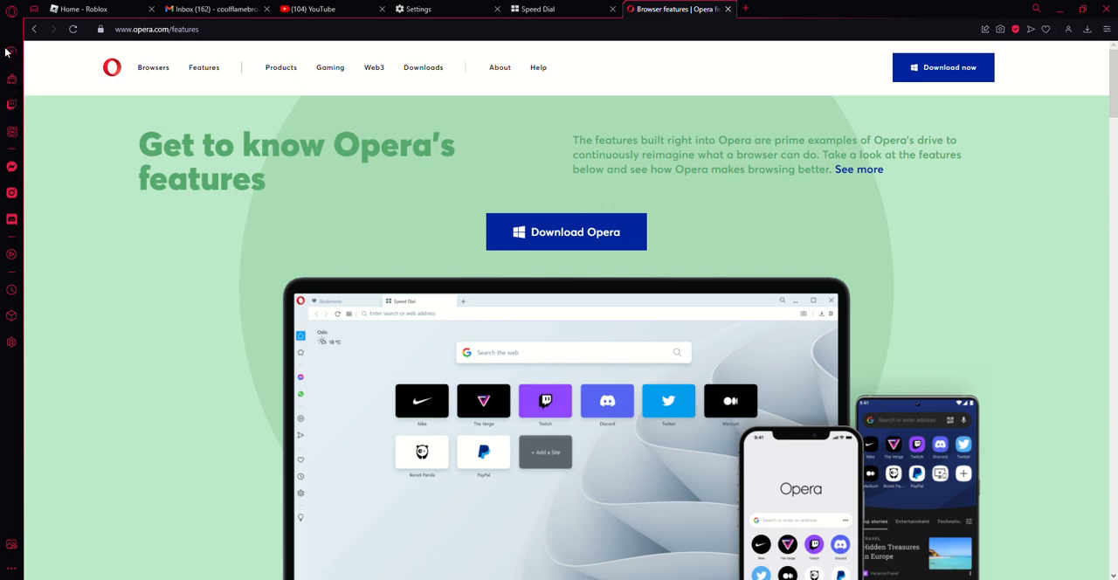
pyautogui.moveTo(7, 75)
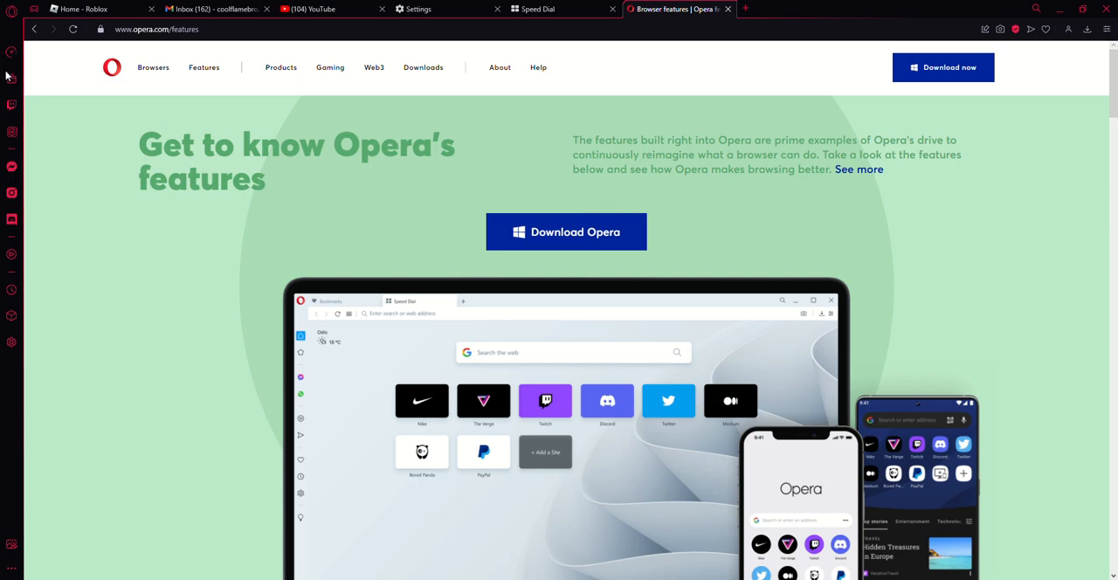
pyautogui.moveTo(12, 77)
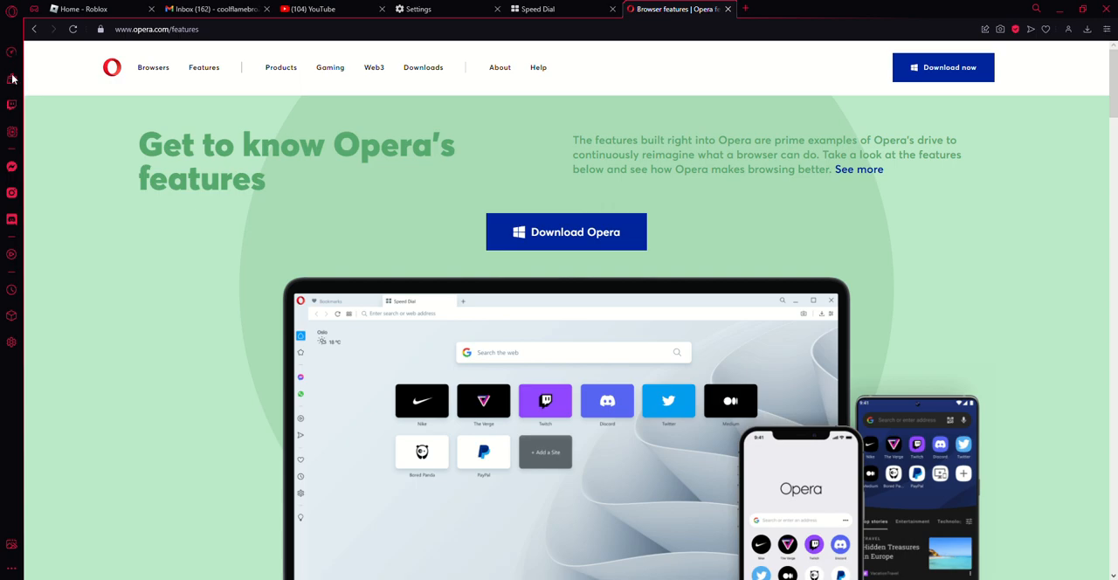
pyautogui.moveTo(12, 313)
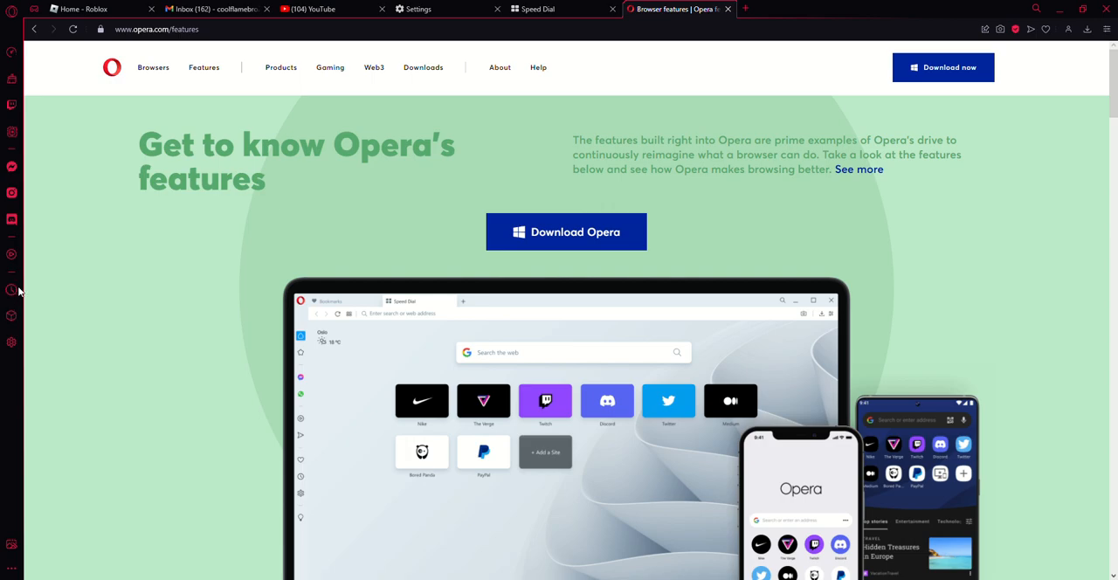
pyautogui.moveTo(175, 381)
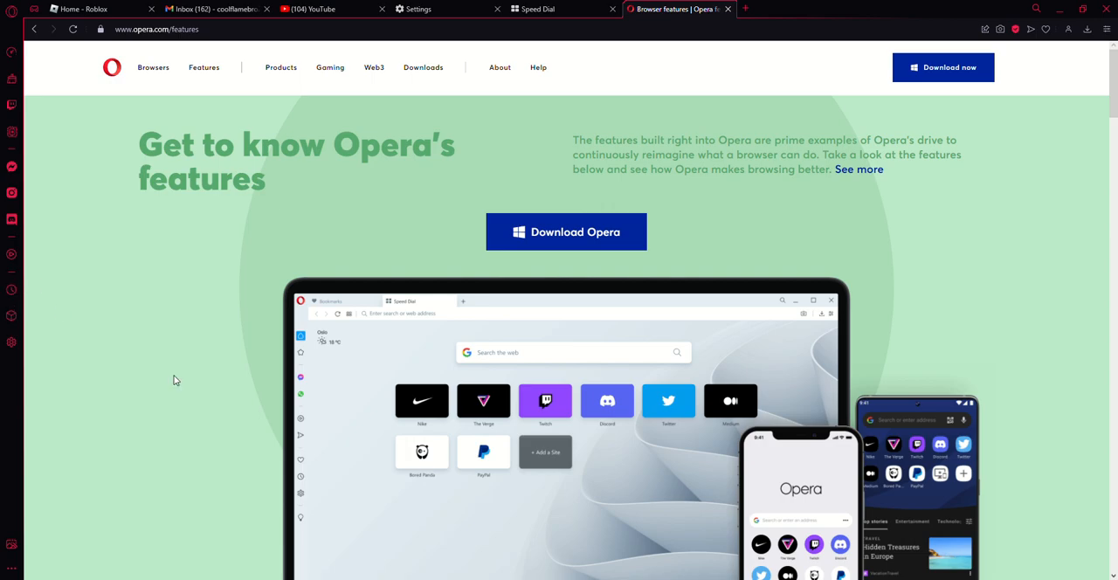
pyautogui.moveTo(486, 272)
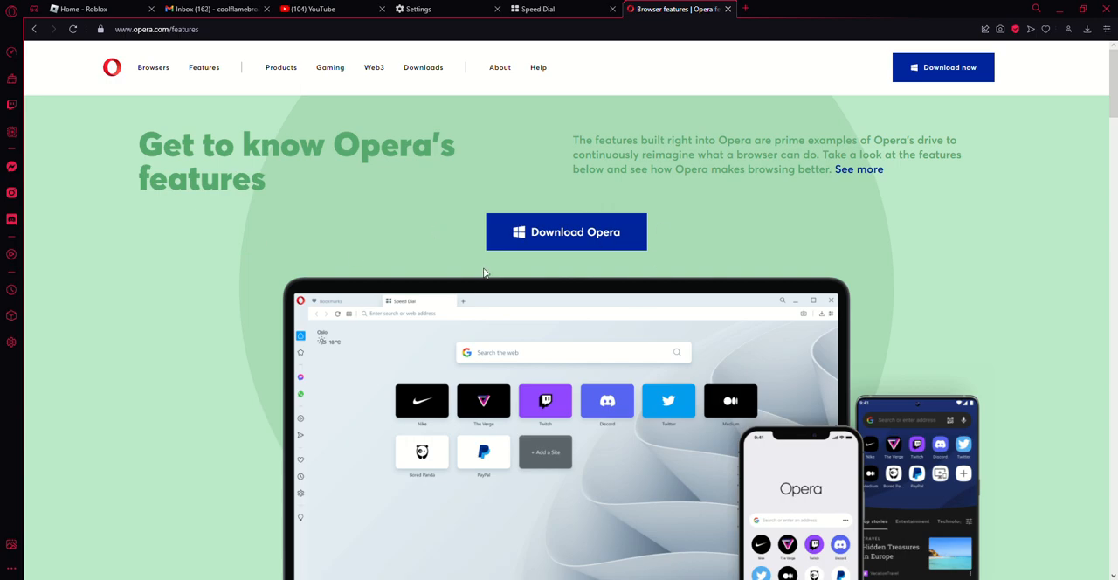
pyautogui.moveTo(905, 416)
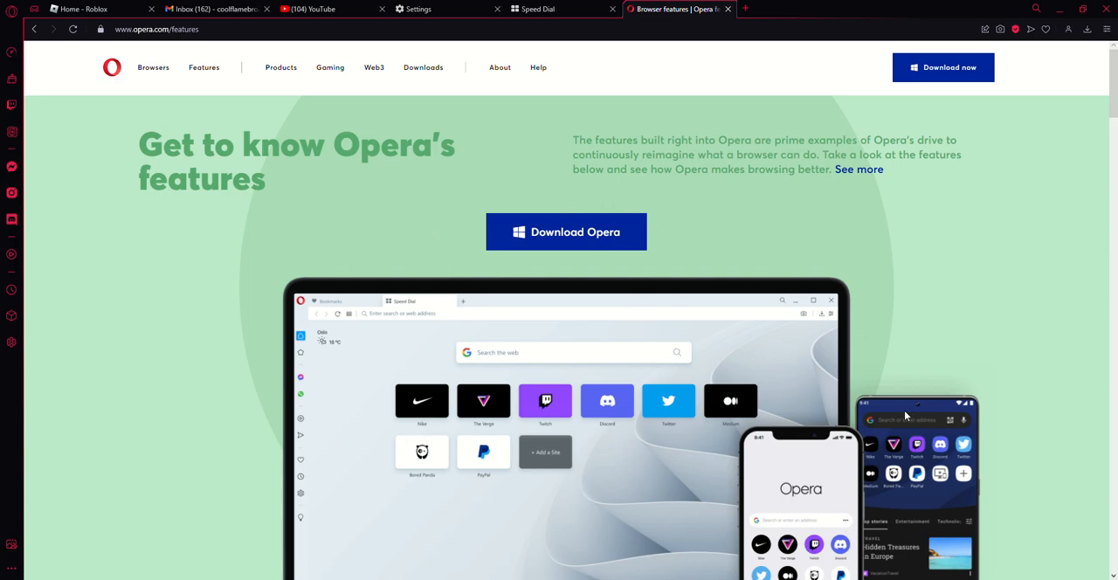
pyautogui.moveTo(754, 245)
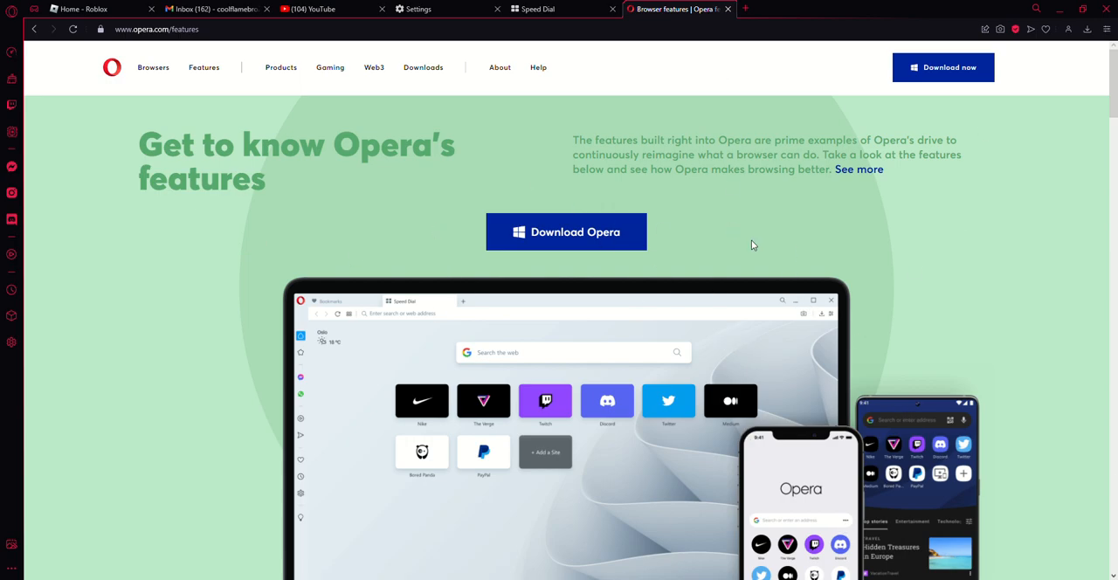
pyautogui.moveTo(751, 245)
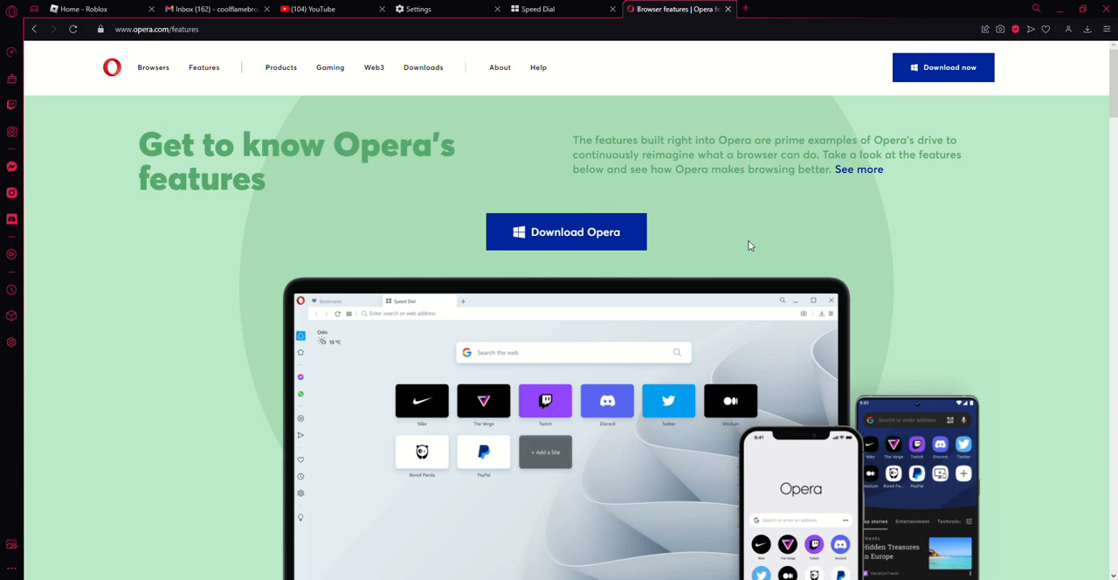
pyautogui.moveTo(749, 243)
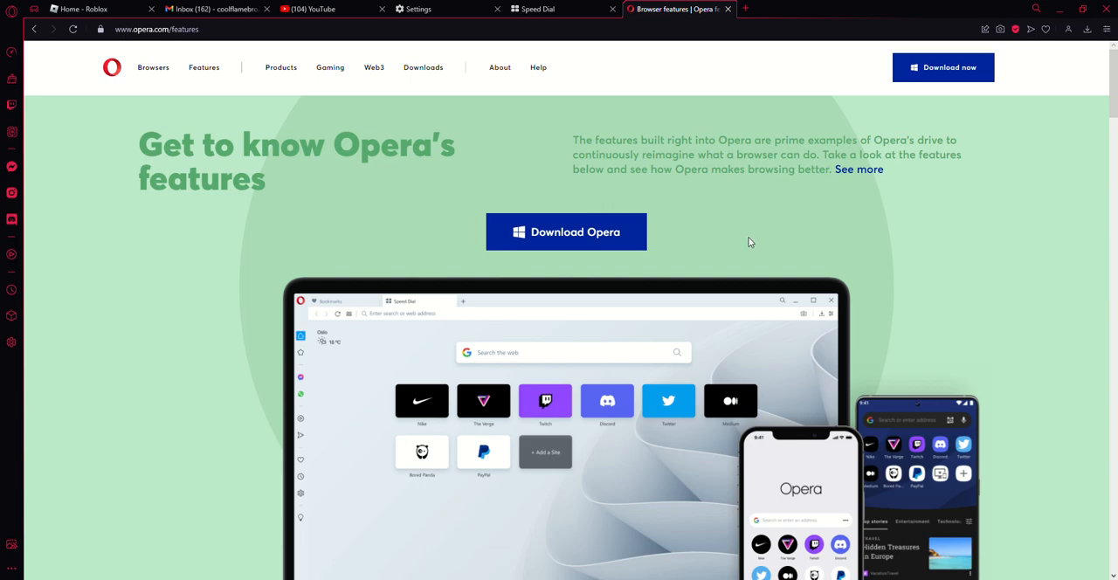
pyautogui.moveTo(577, 259)
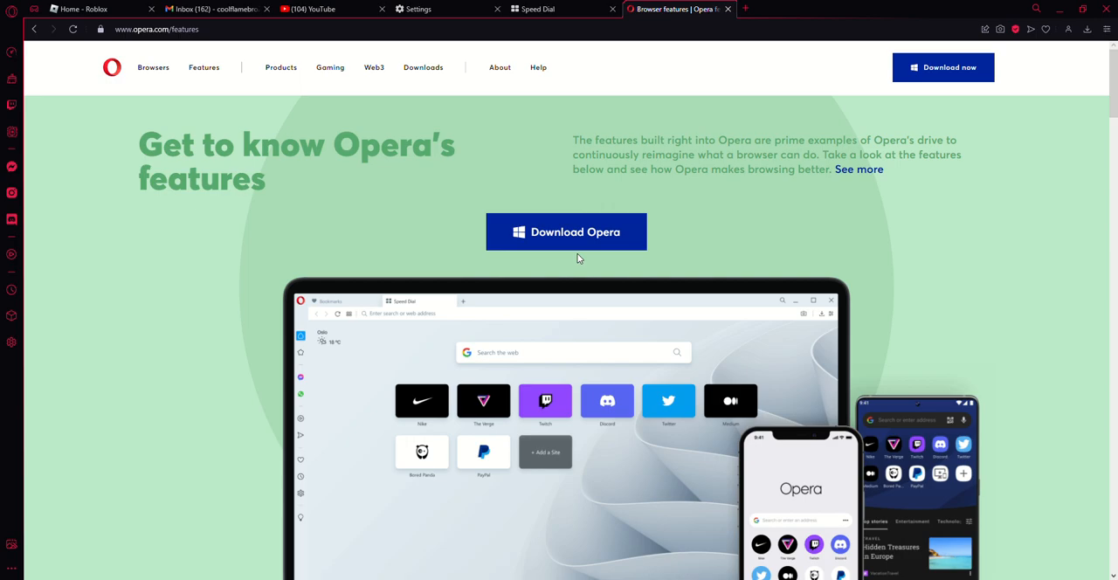
pyautogui.moveTo(353, 230)
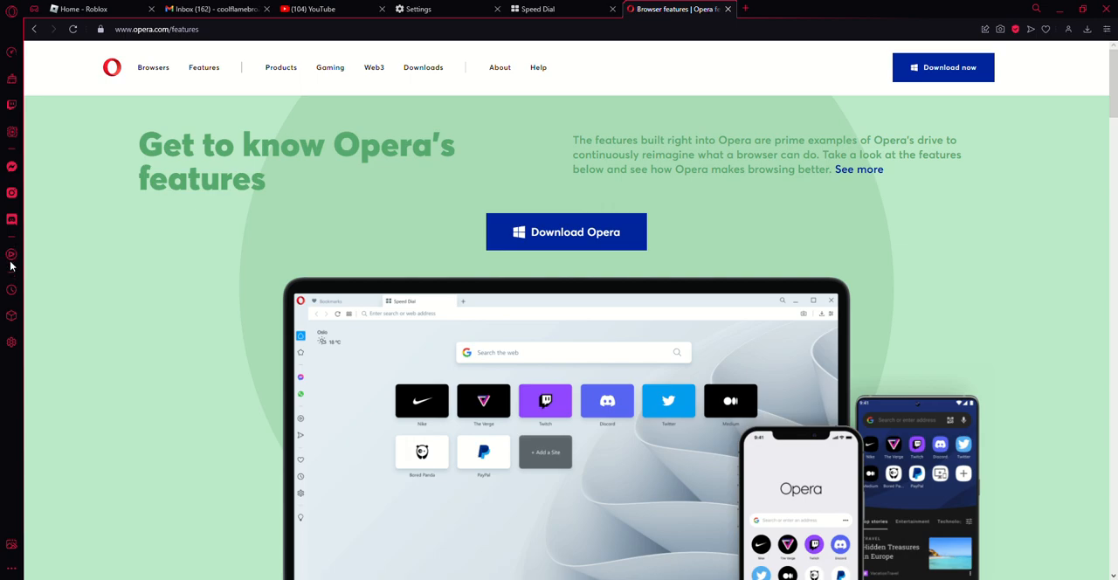
pyautogui.moveTo(1027, 56)
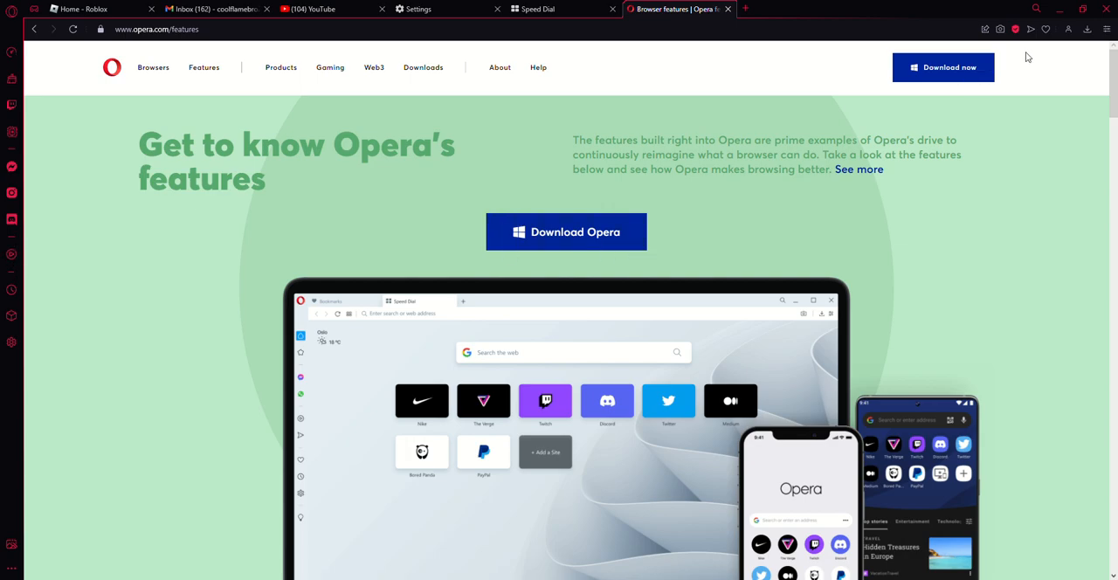
pyautogui.moveTo(1091, 49)
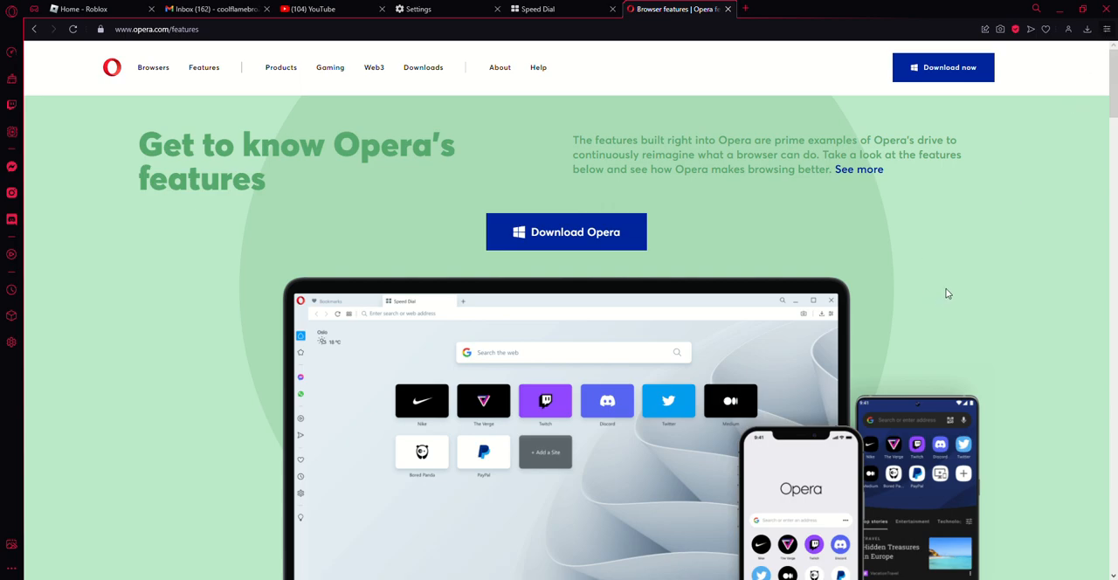
pyautogui.moveTo(1097, 465)
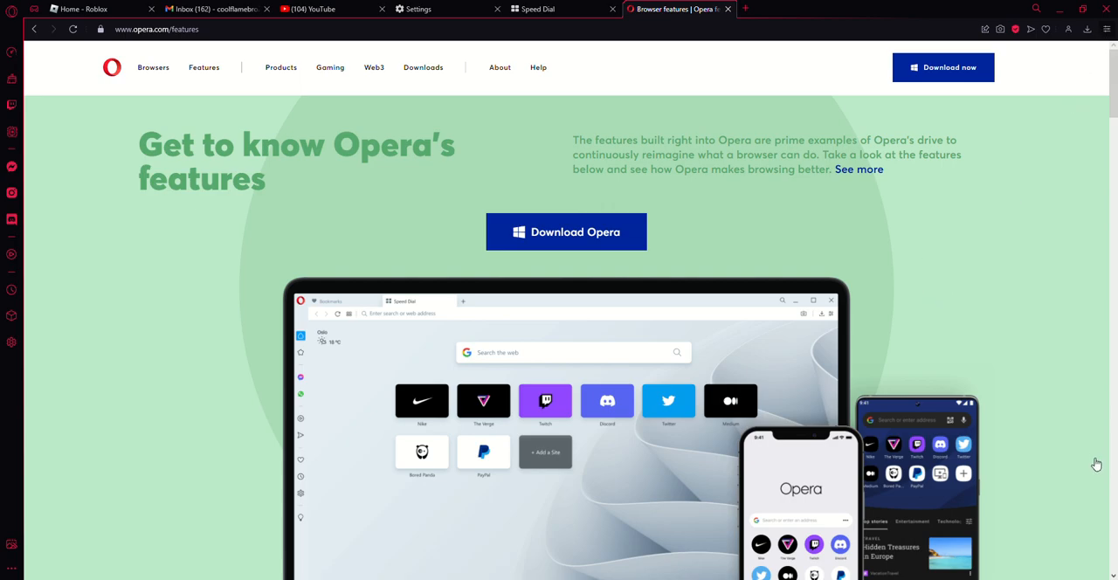
pyautogui.moveTo(1082, 504)
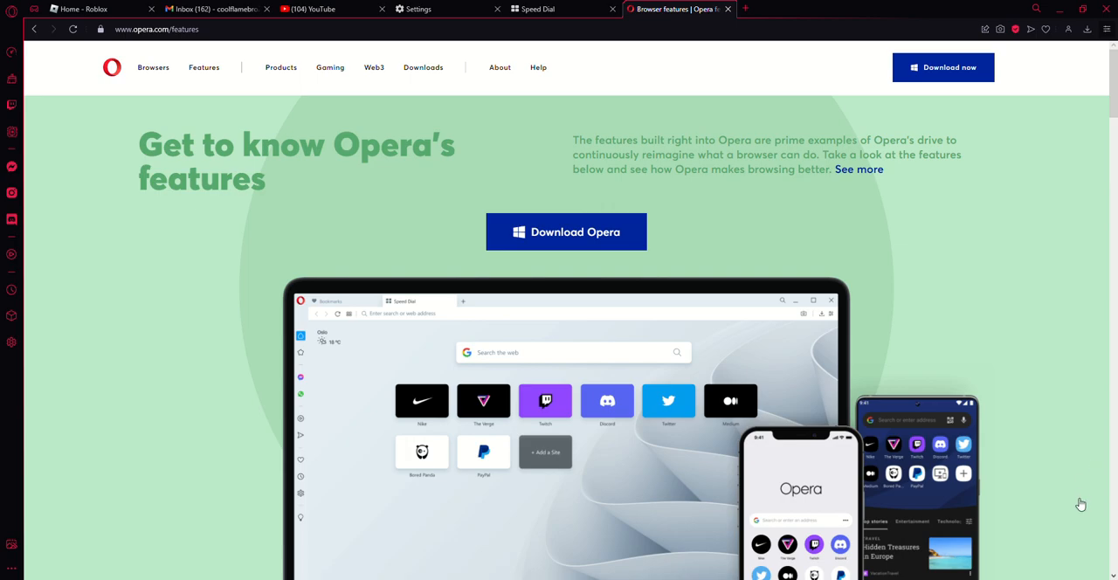
pyautogui.moveTo(1092, 433)
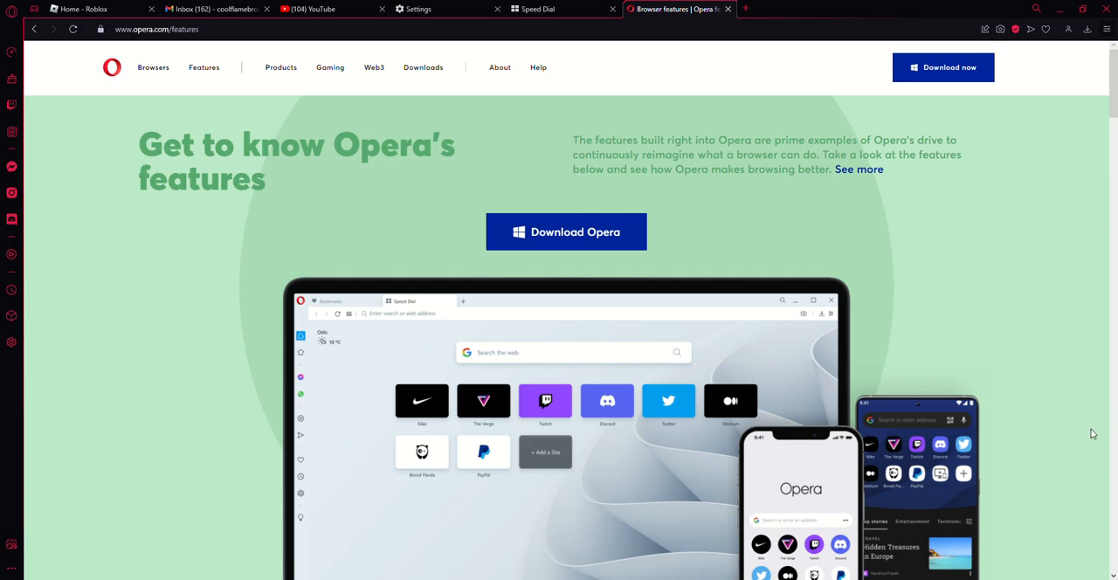
pyautogui.moveTo(1109, 441)
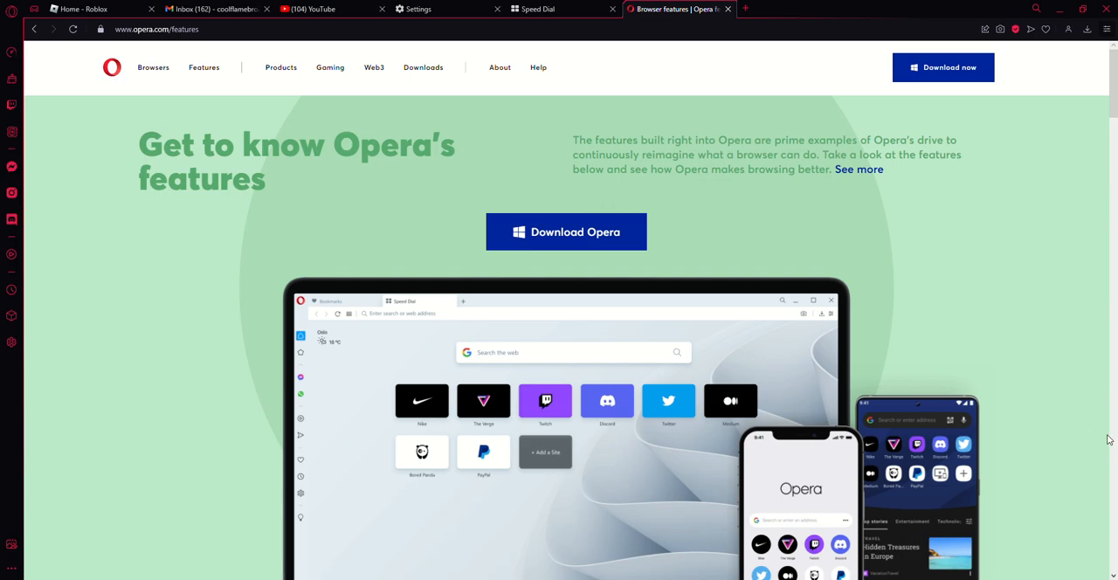
pyautogui.moveTo(1071, 494)
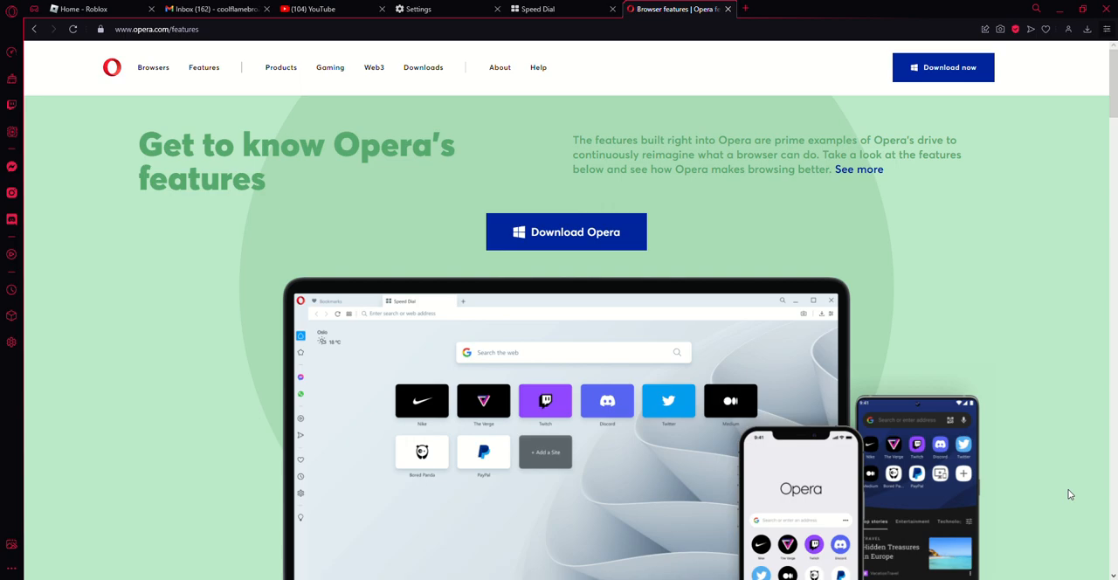
pyautogui.moveTo(1099, 464)
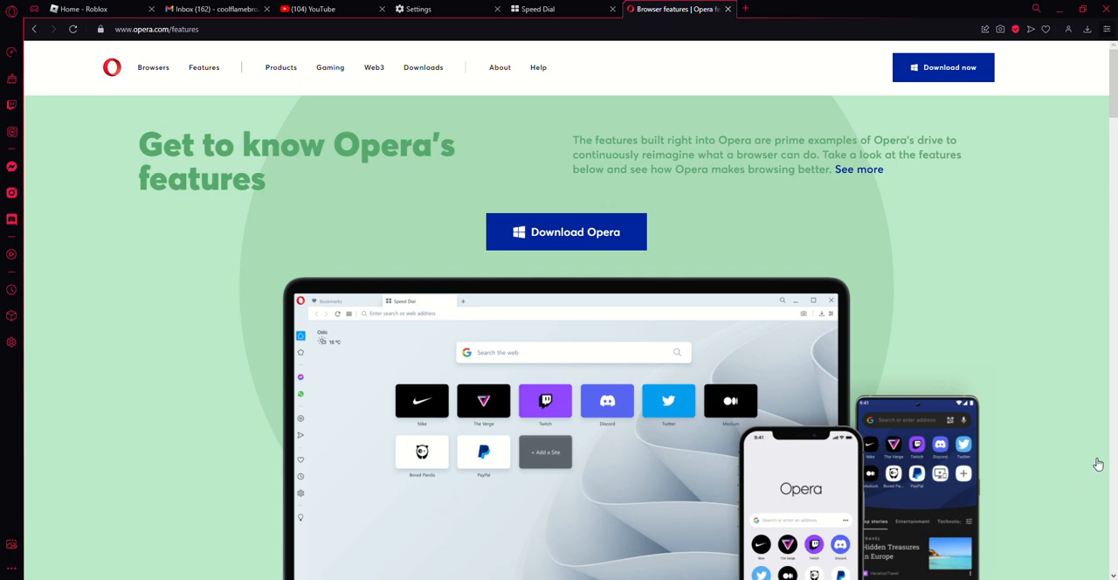
pyautogui.moveTo(807, 258)
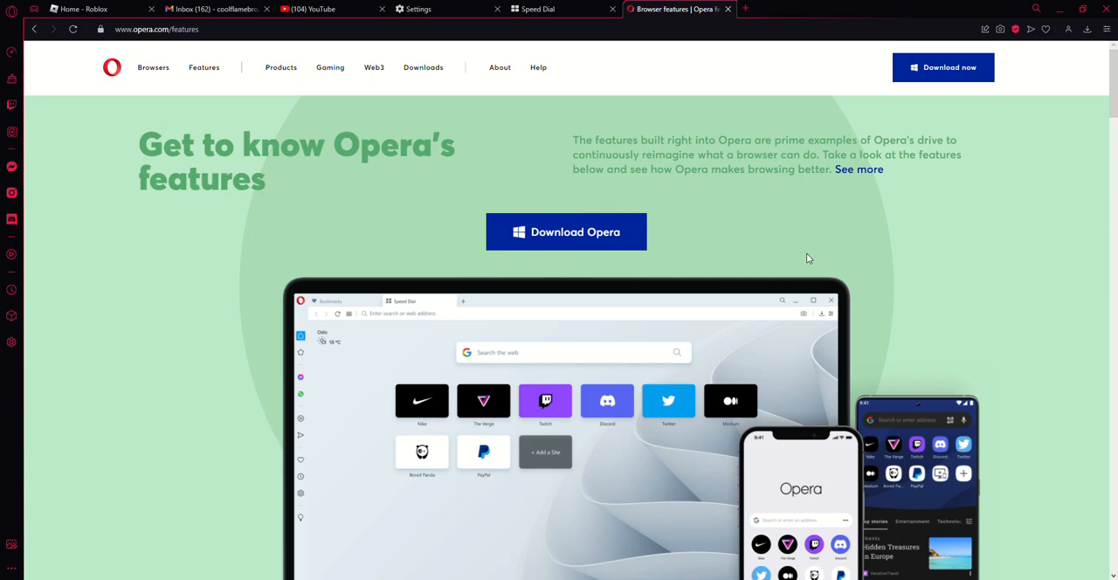
pyautogui.moveTo(884, 238)
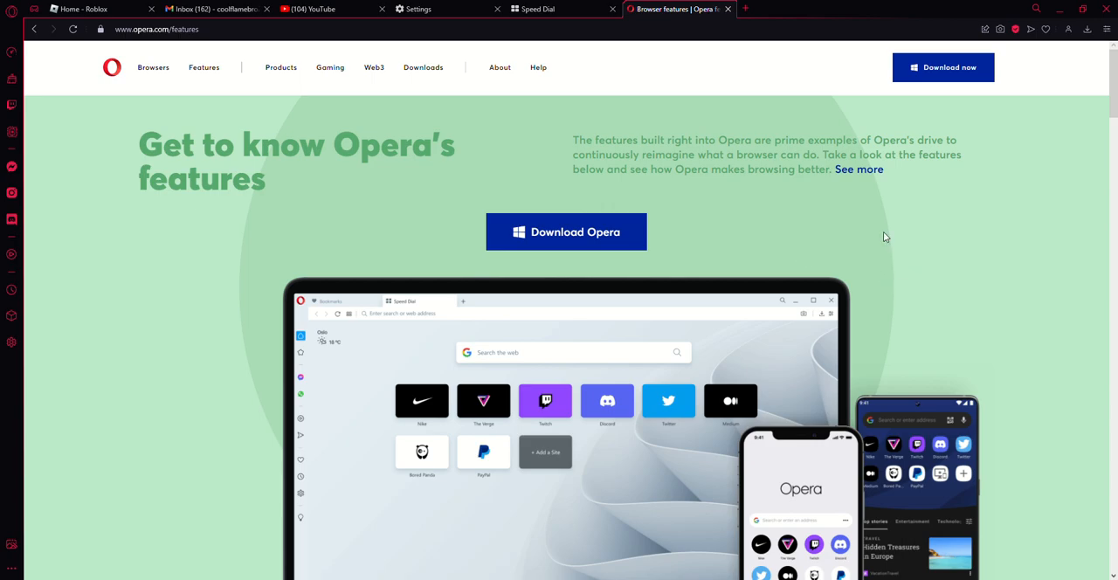